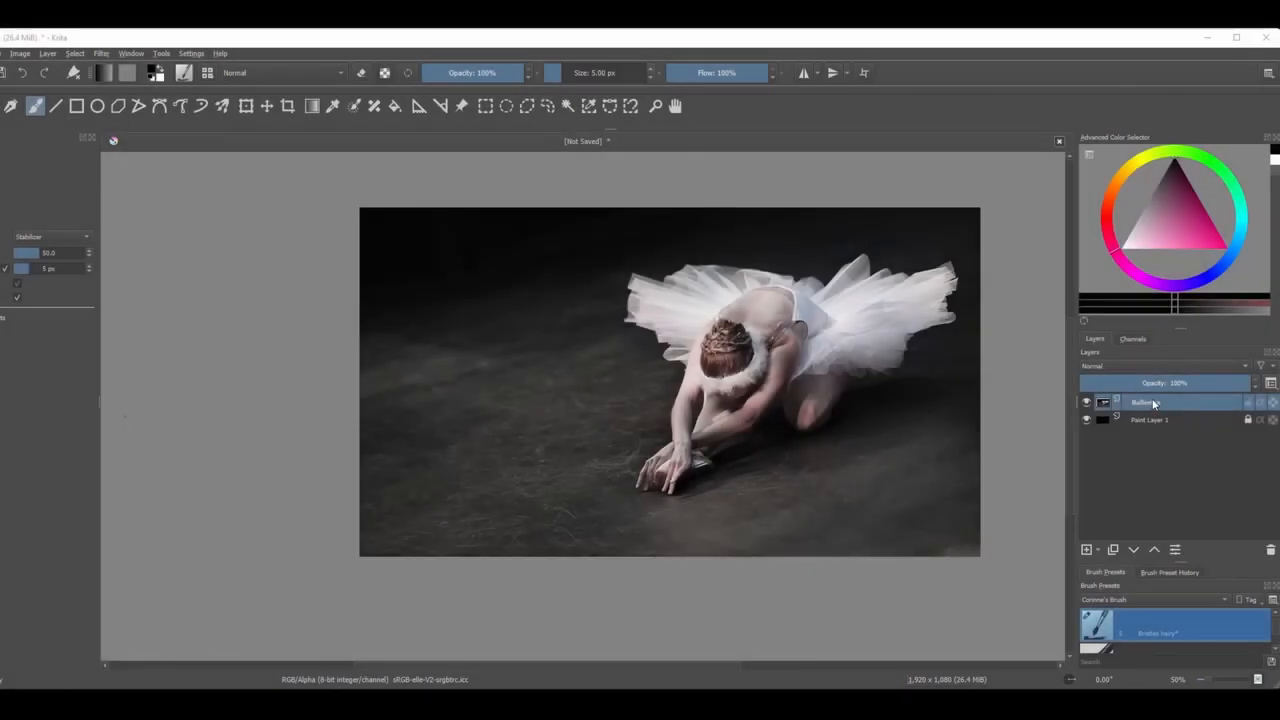
Step: Toggle the Ballerina layer's visibility off and on, then duplicate it twice with Ctrl+J
click(1086, 402)
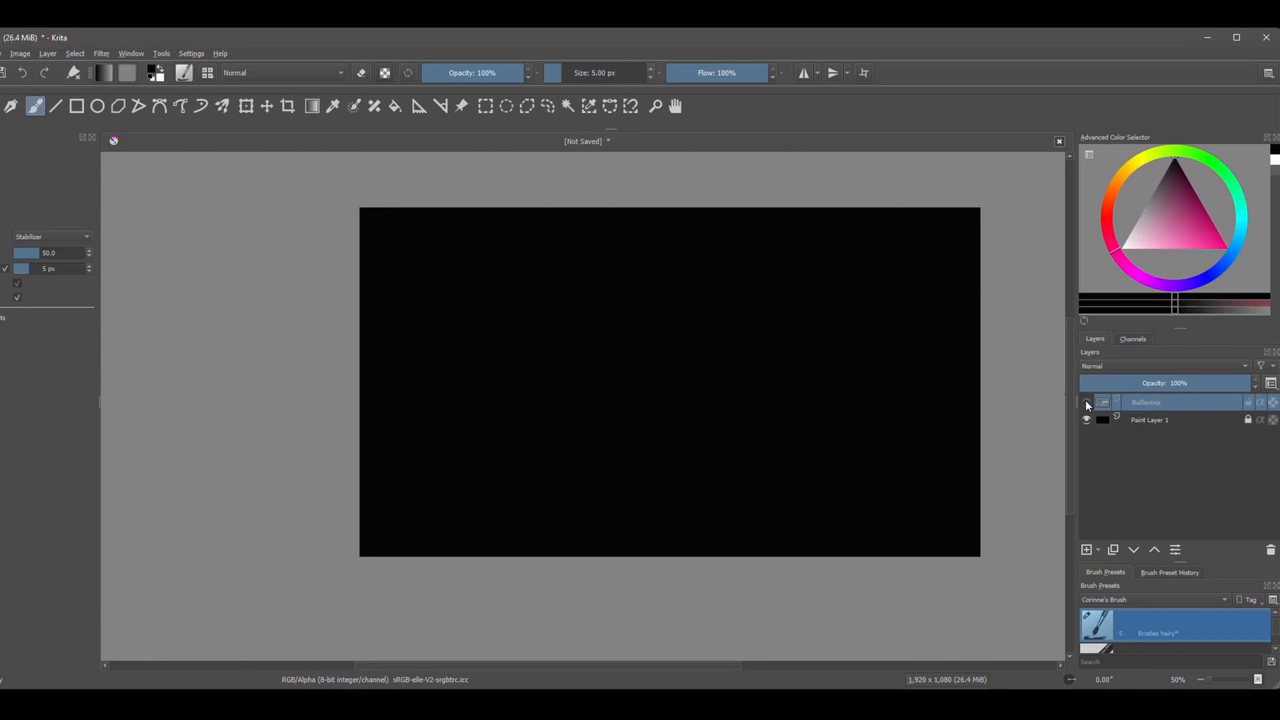
click(1086, 402)
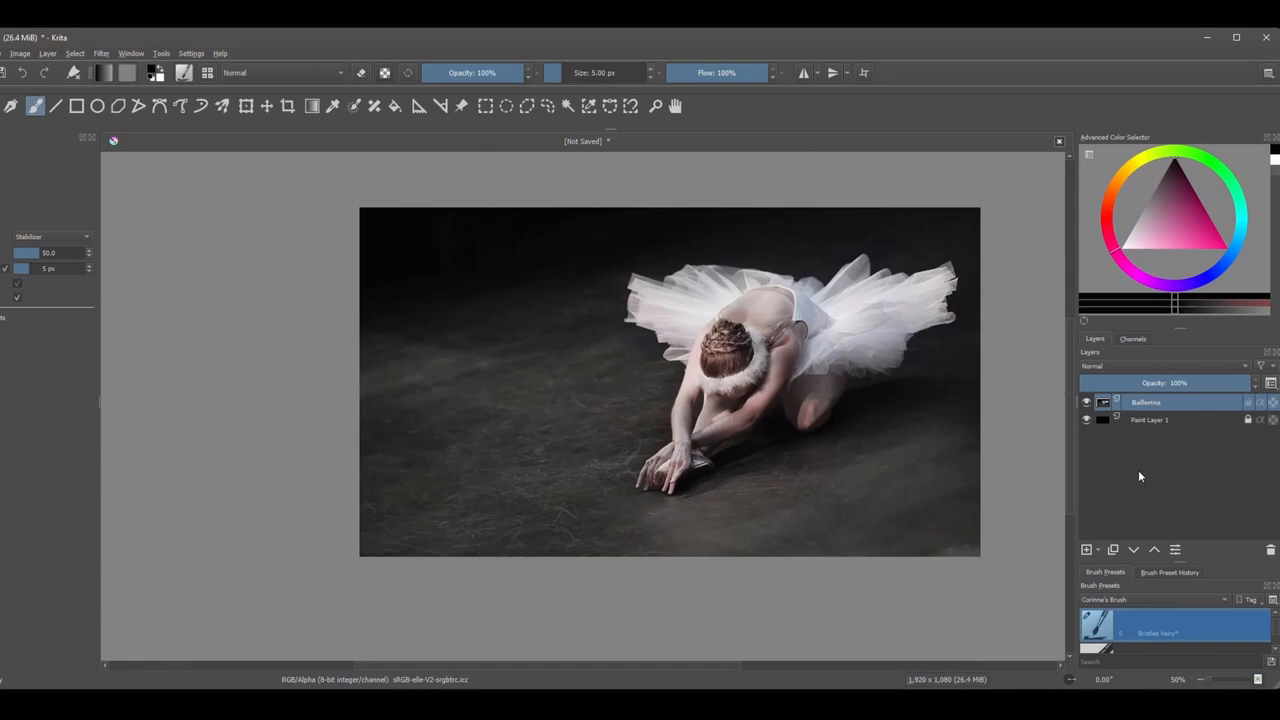
key(ctrl+j)
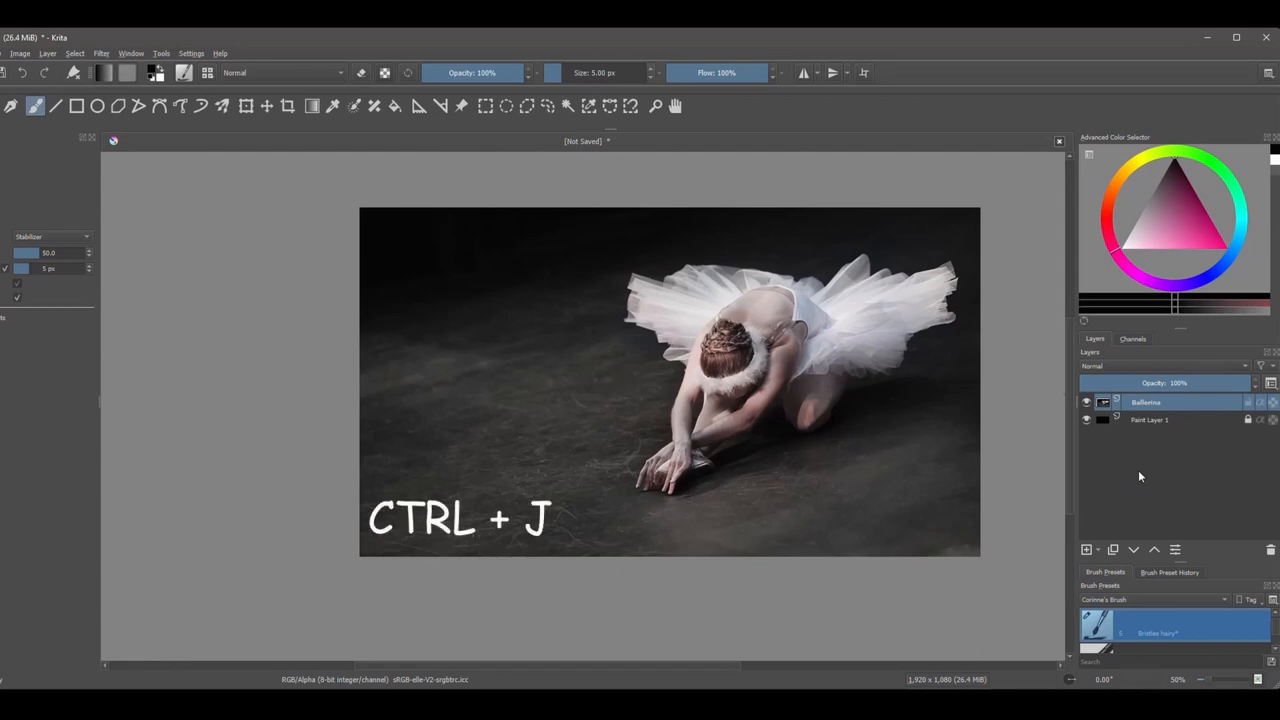
key(ctrl+j)
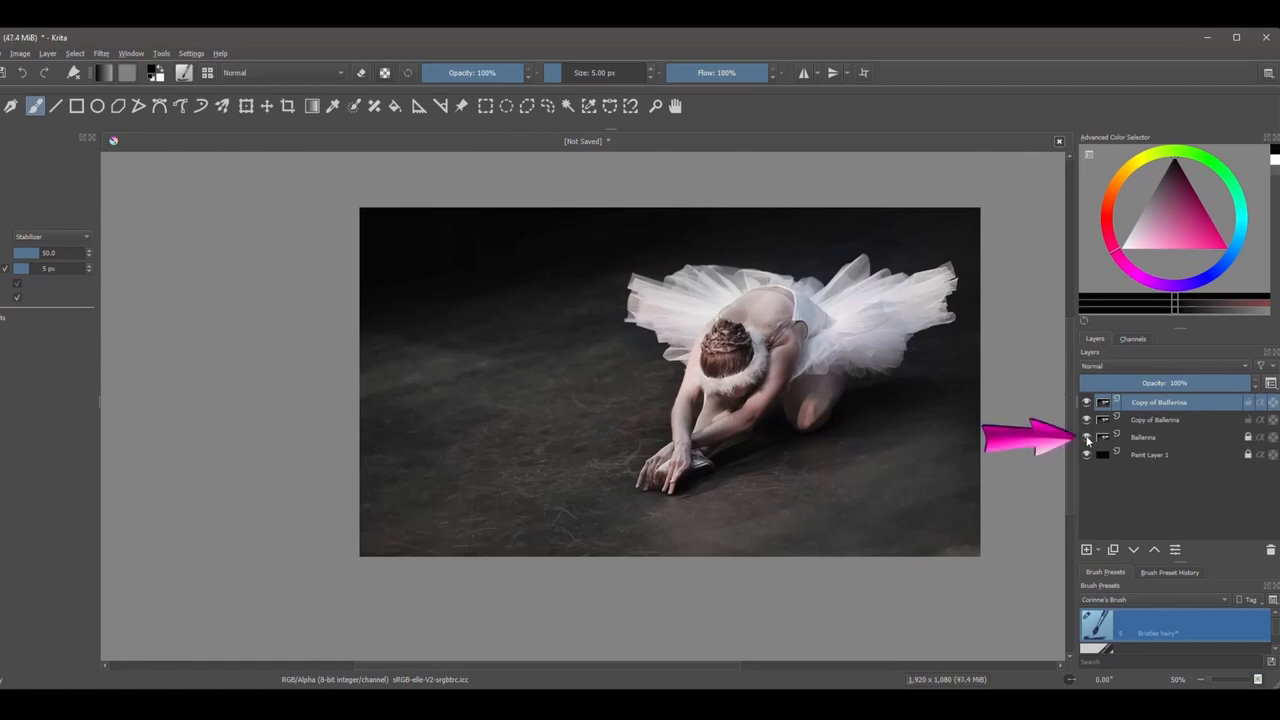
Step: Hide the original Ballerina and the top copy, and select the lower Copy of Ballerina
click(1086, 437)
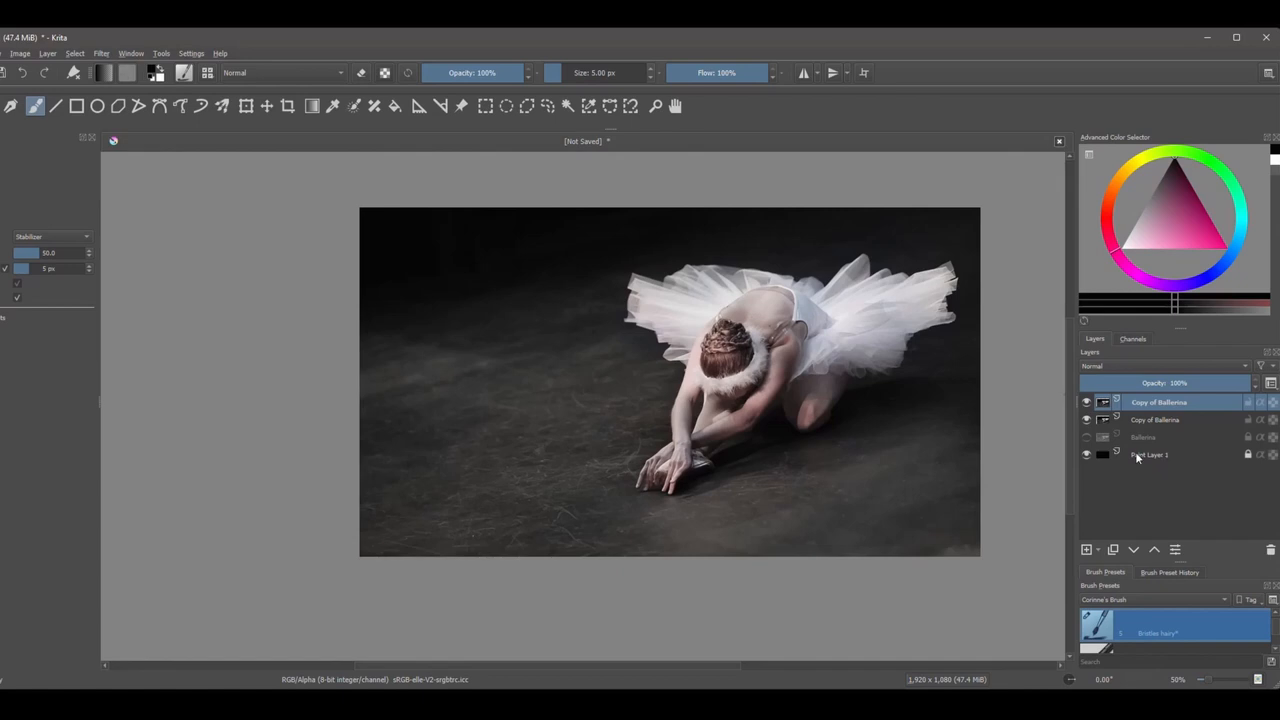
mouse_move(1170, 511)
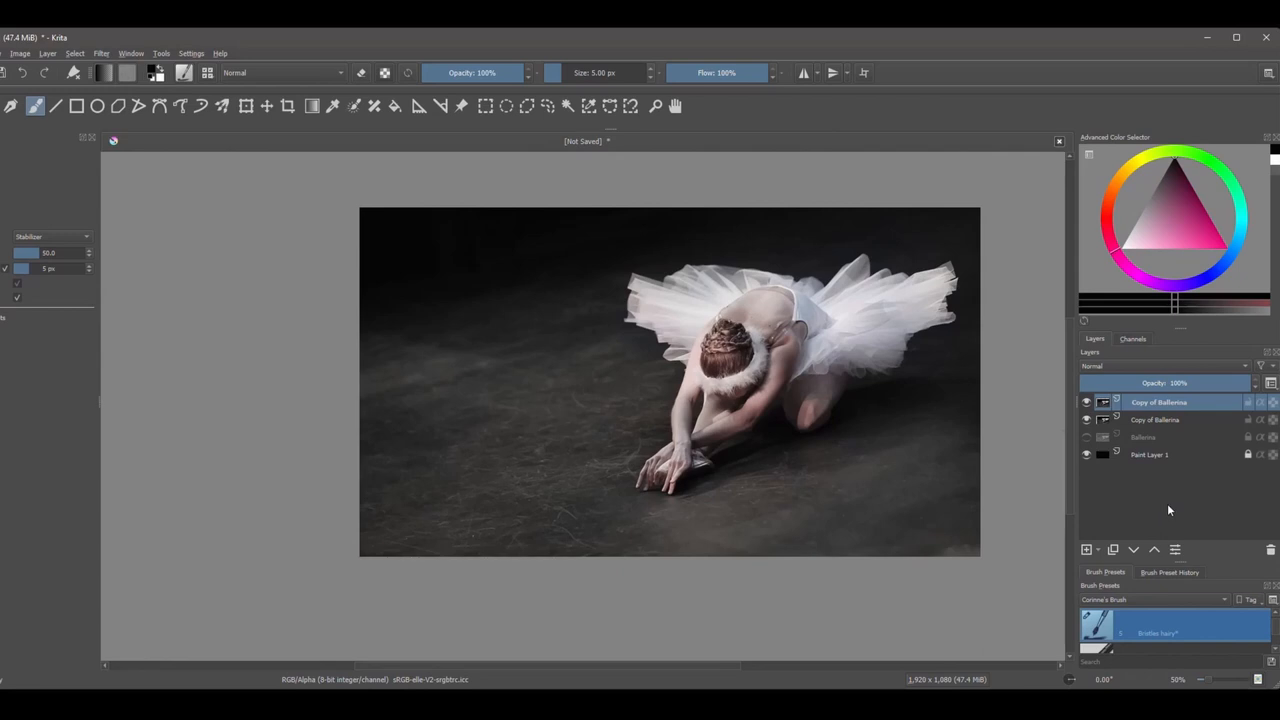
mouse_move(1150, 428)
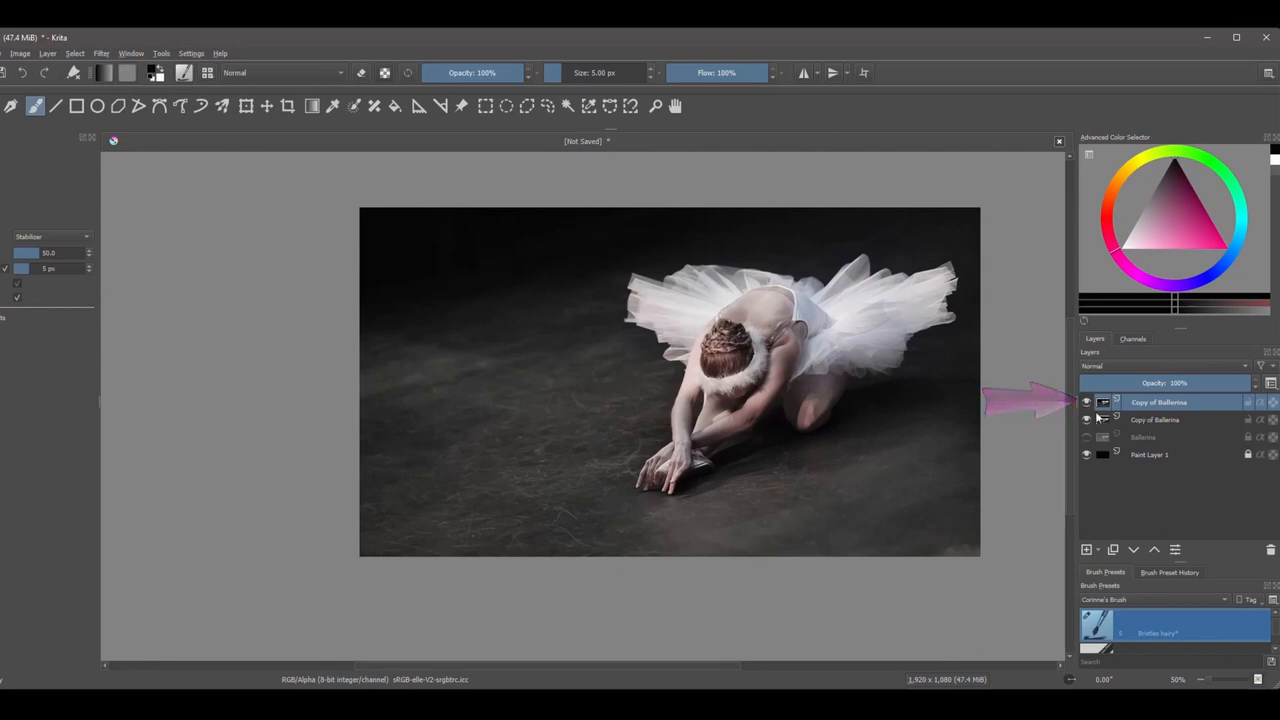
click(1087, 402)
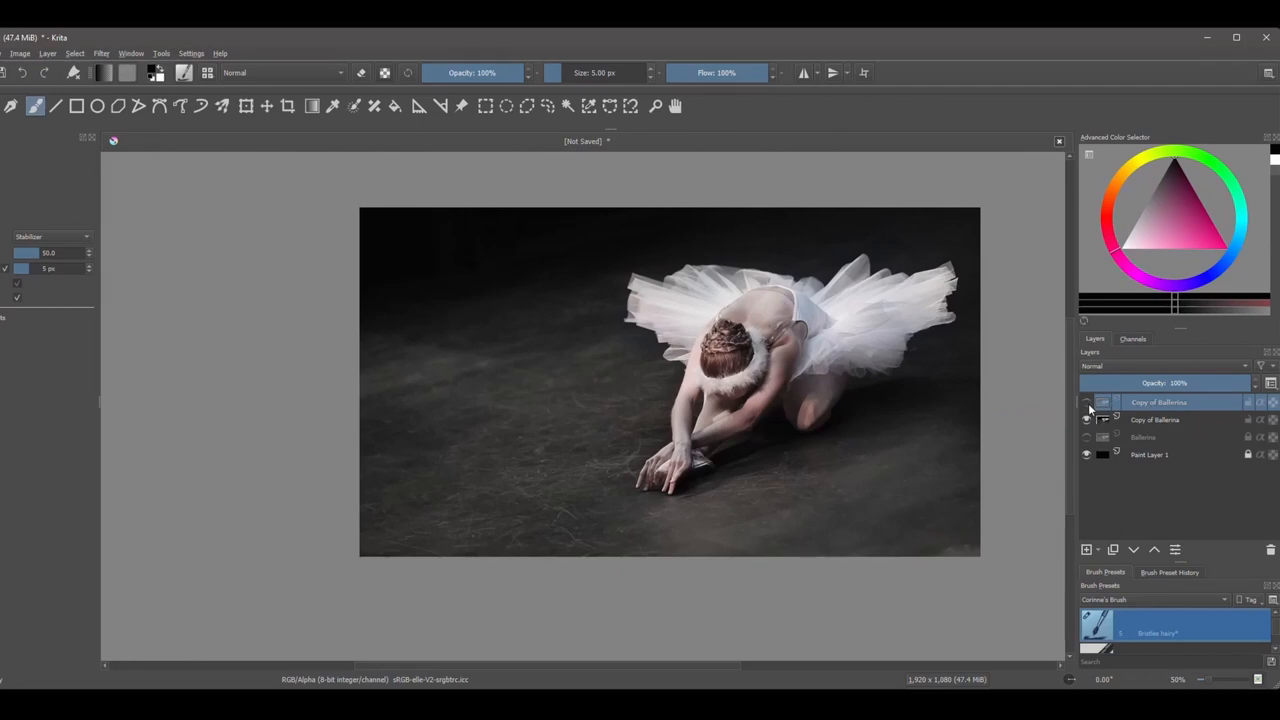
click(1087, 402)
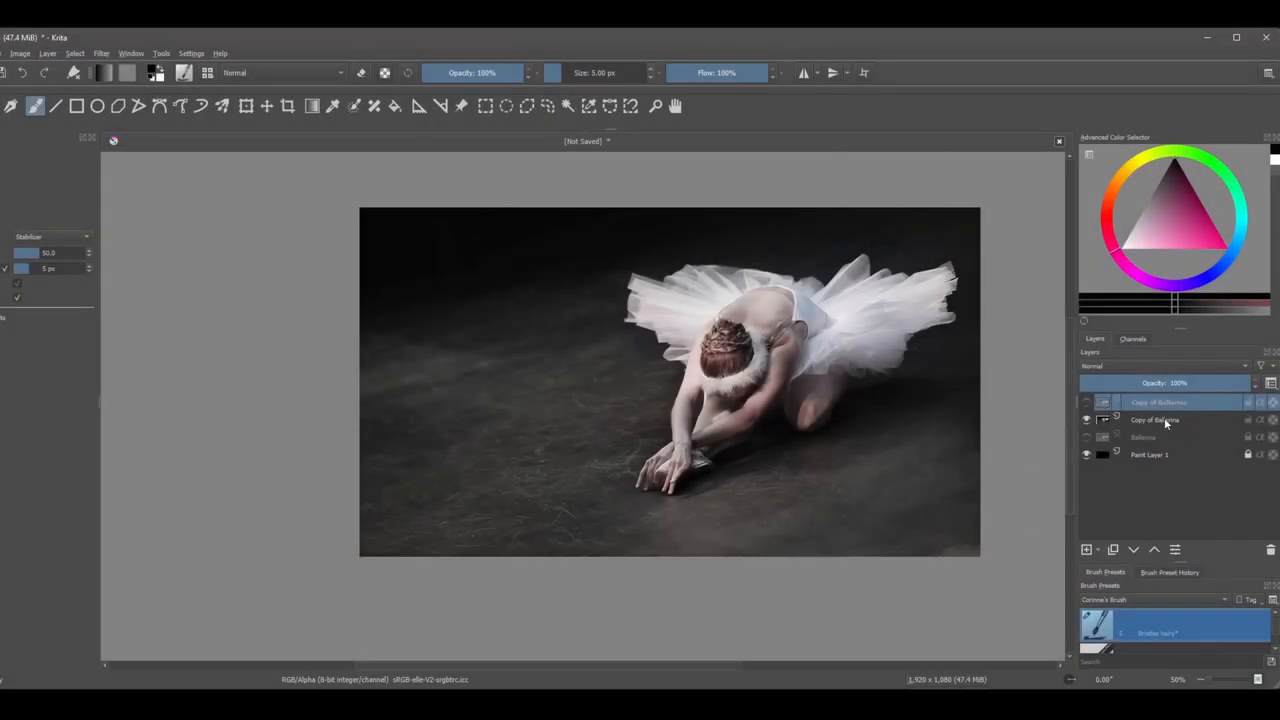
click(1160, 419)
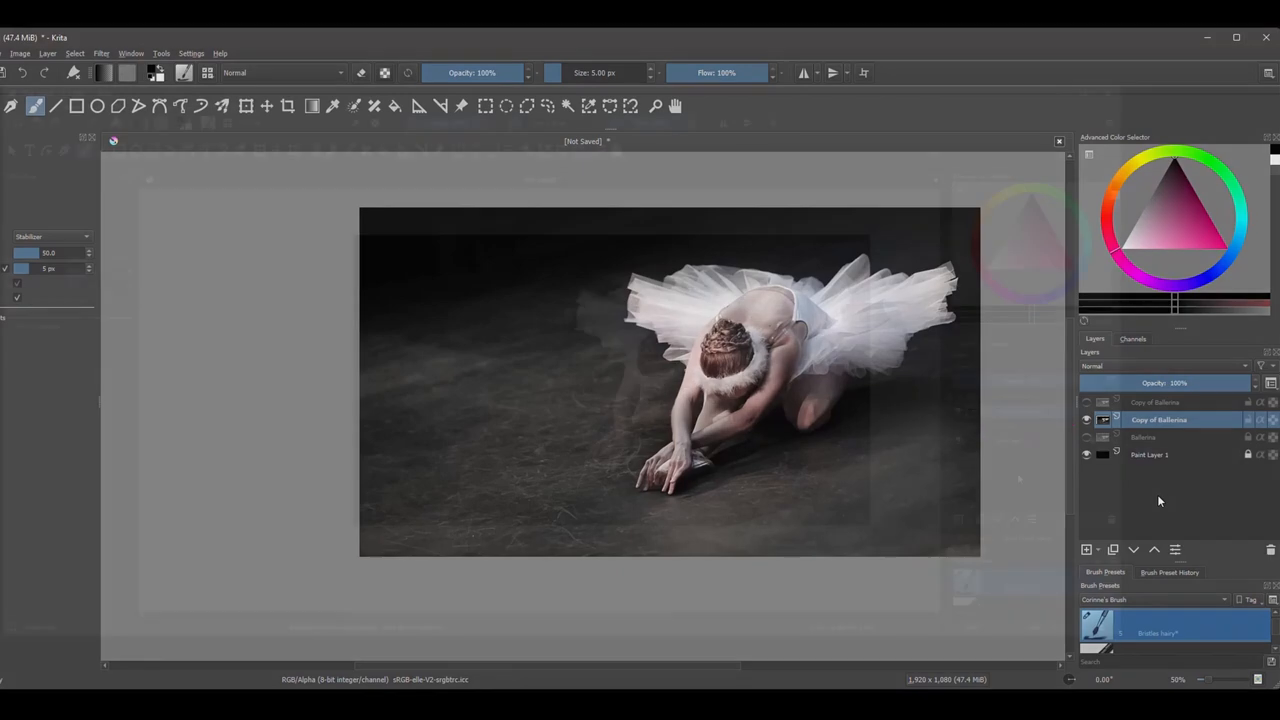
Step: Add a Transparency Mask to the lower Copy of Ballerina from its layer context menu
right_click(1159, 419)
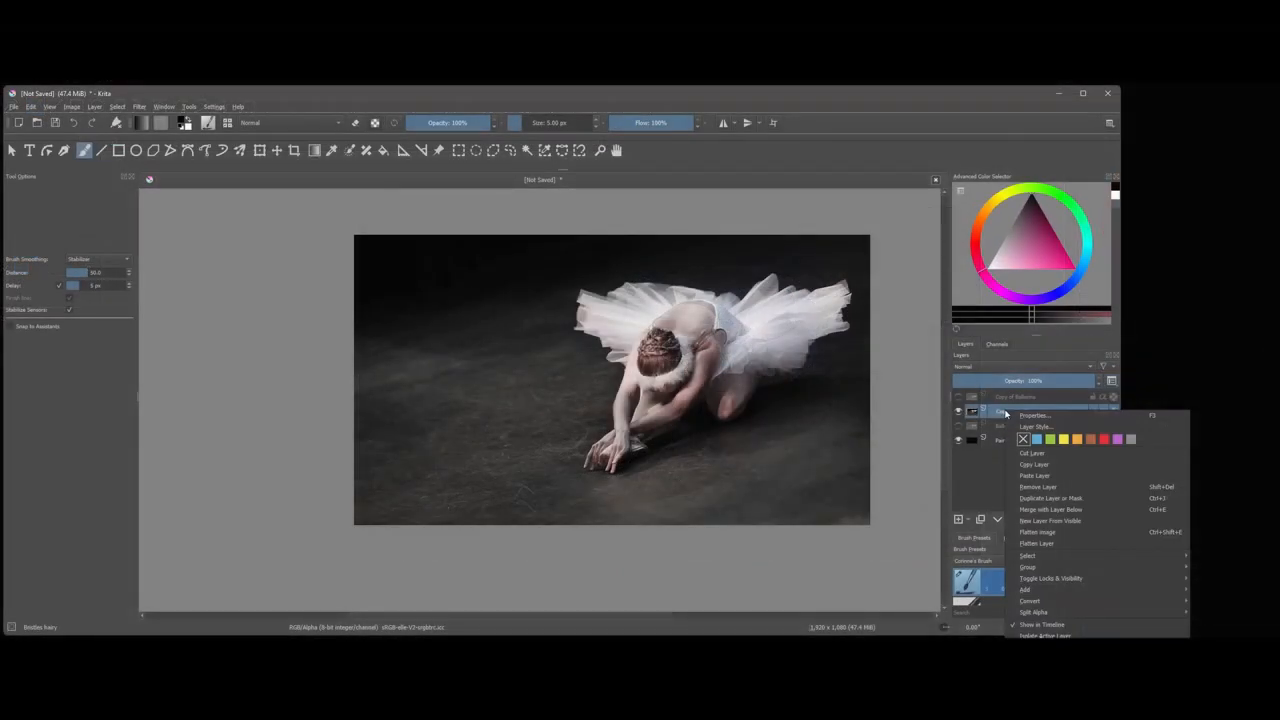
mouse_move(1044, 464)
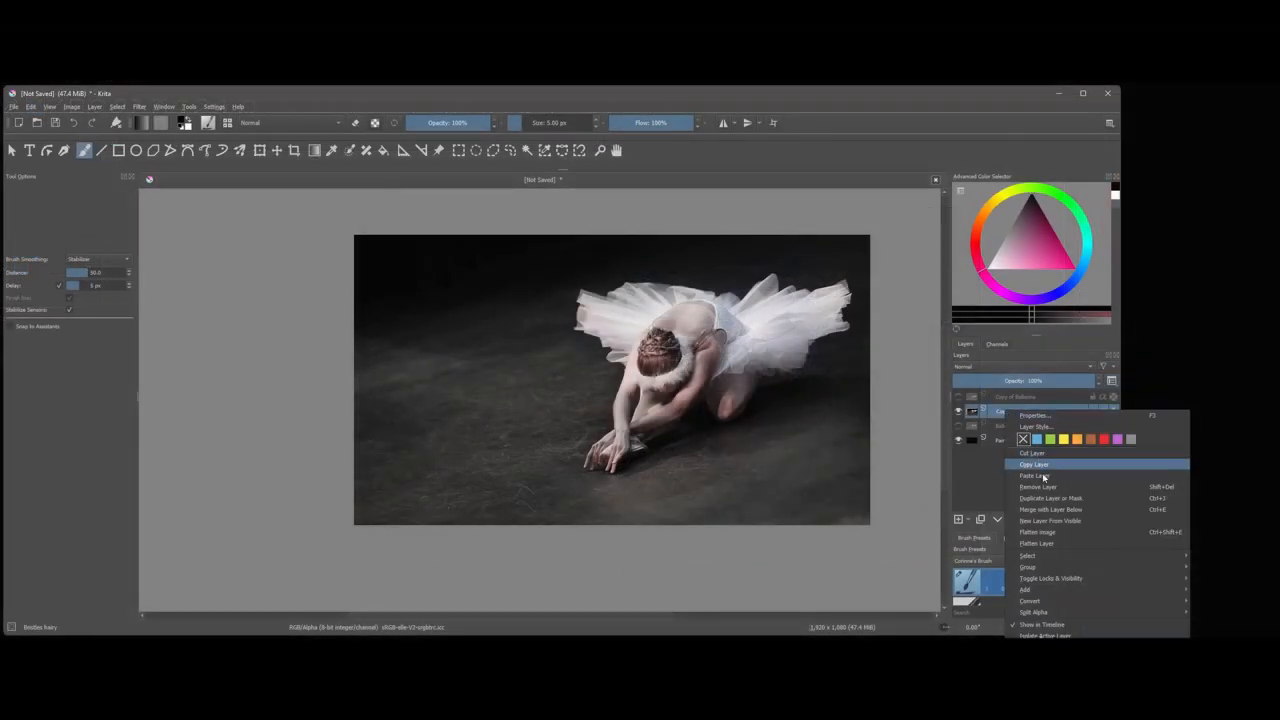
mouse_move(1048, 589)
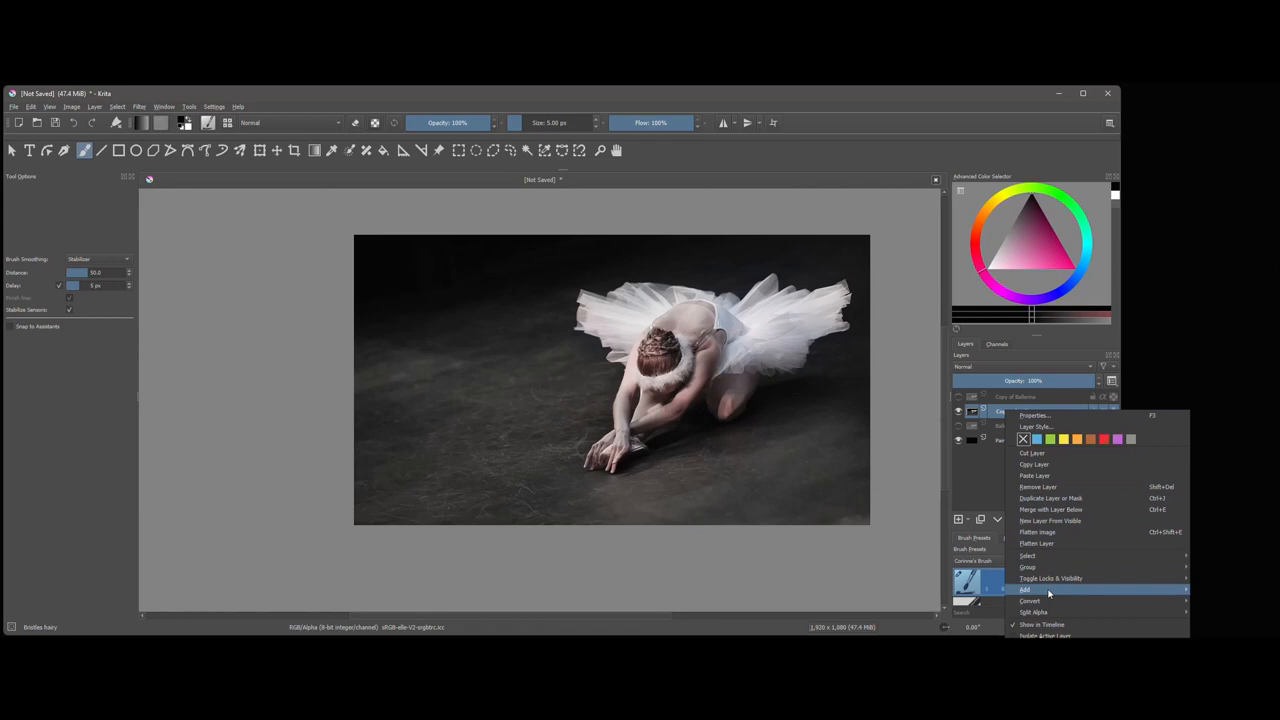
mouse_move(1025, 589)
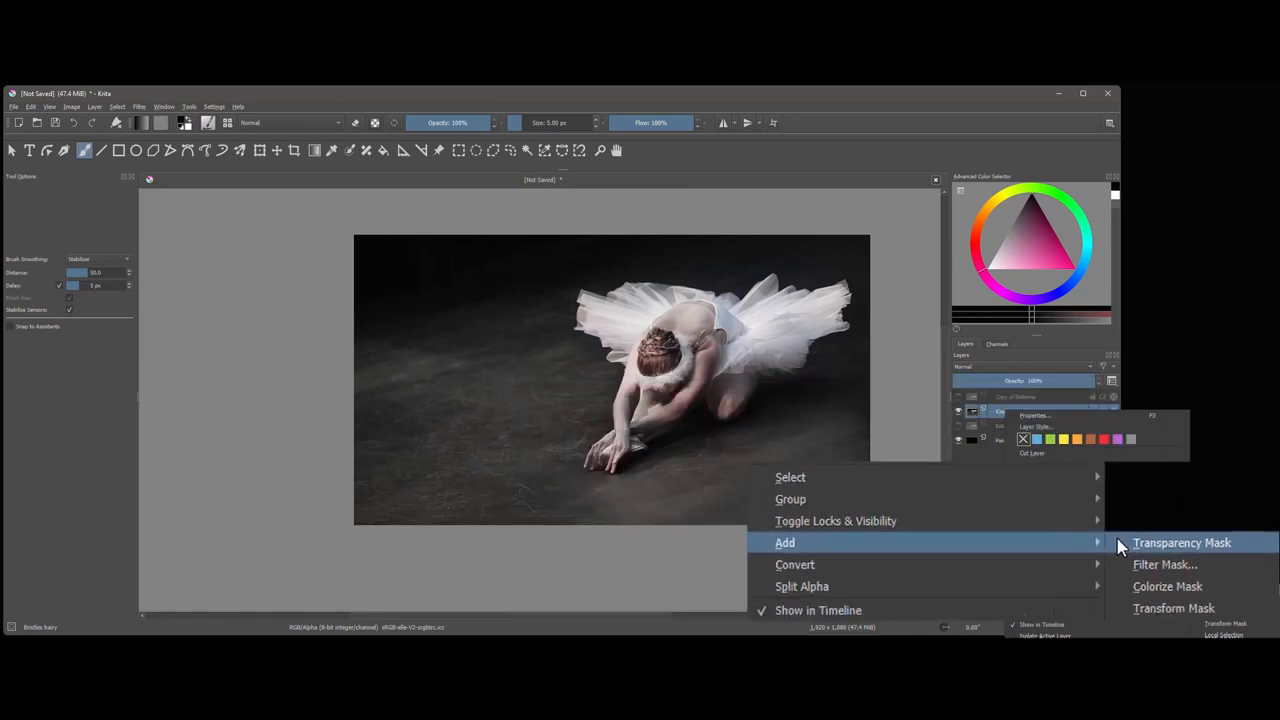
click(1181, 542)
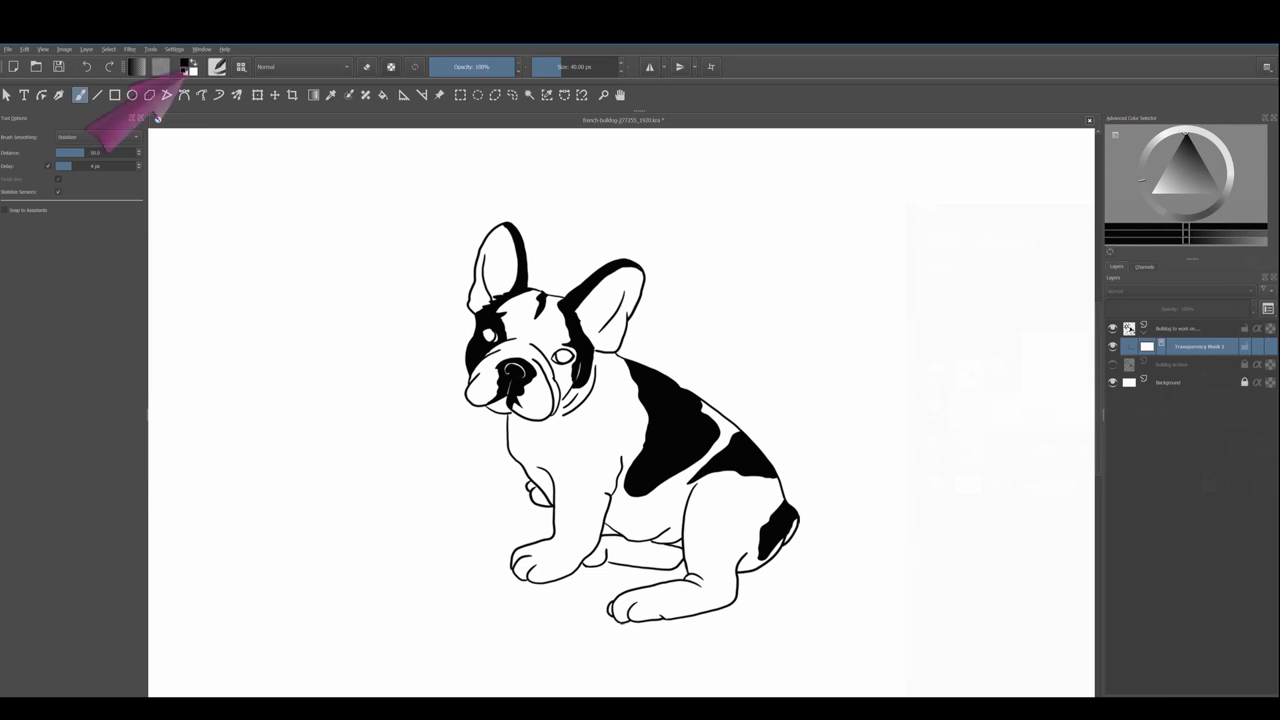
mouse_move(160, 110)
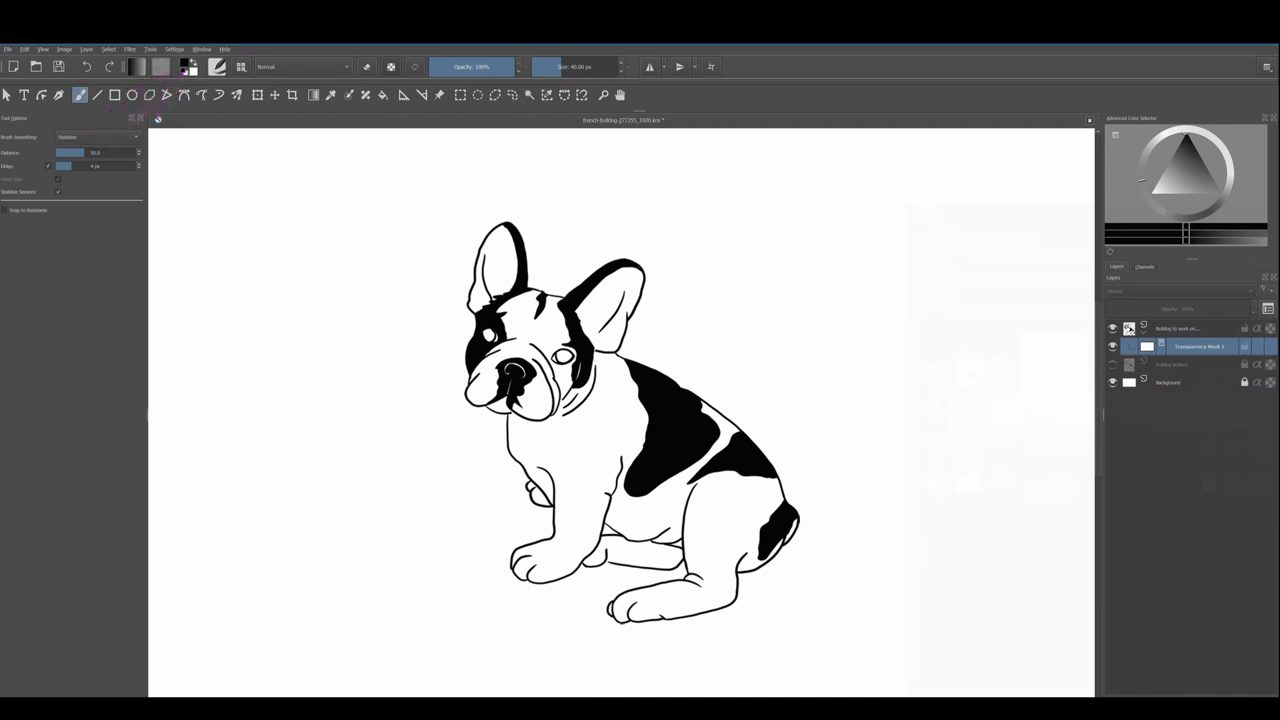
Step: Reset to default black and white colours, then swap foreground and background
text("D")
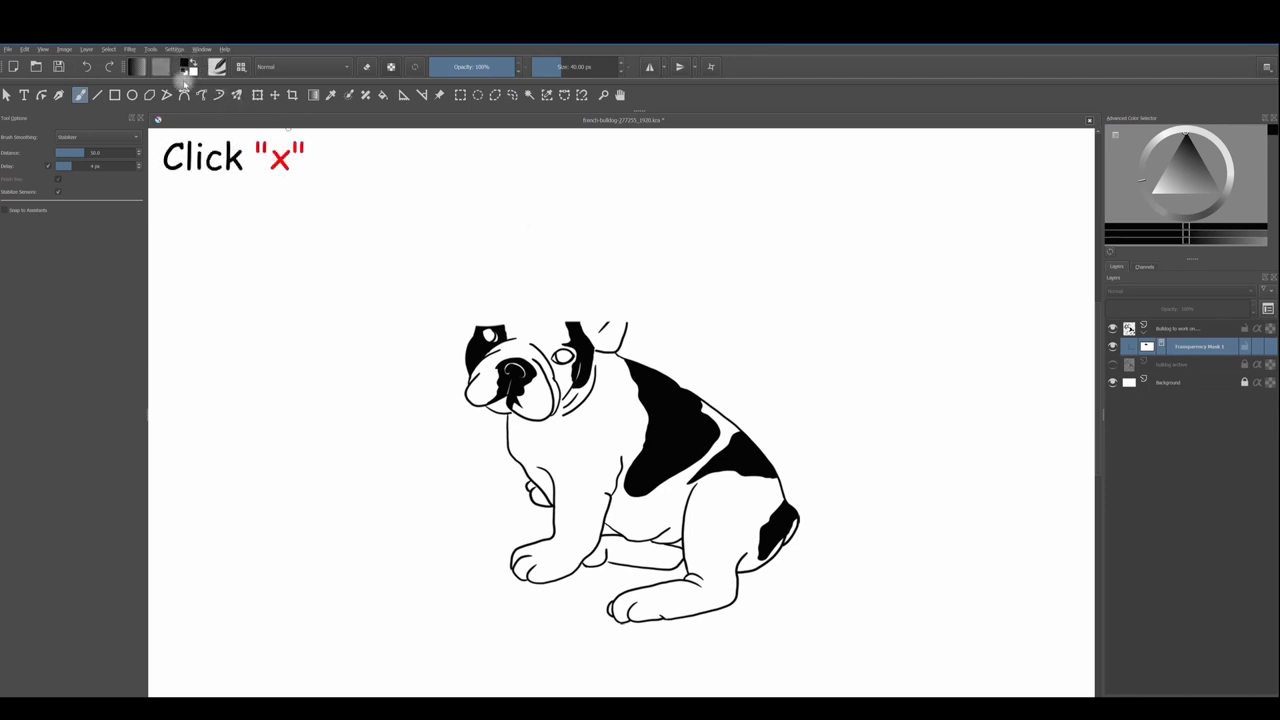
key(x)
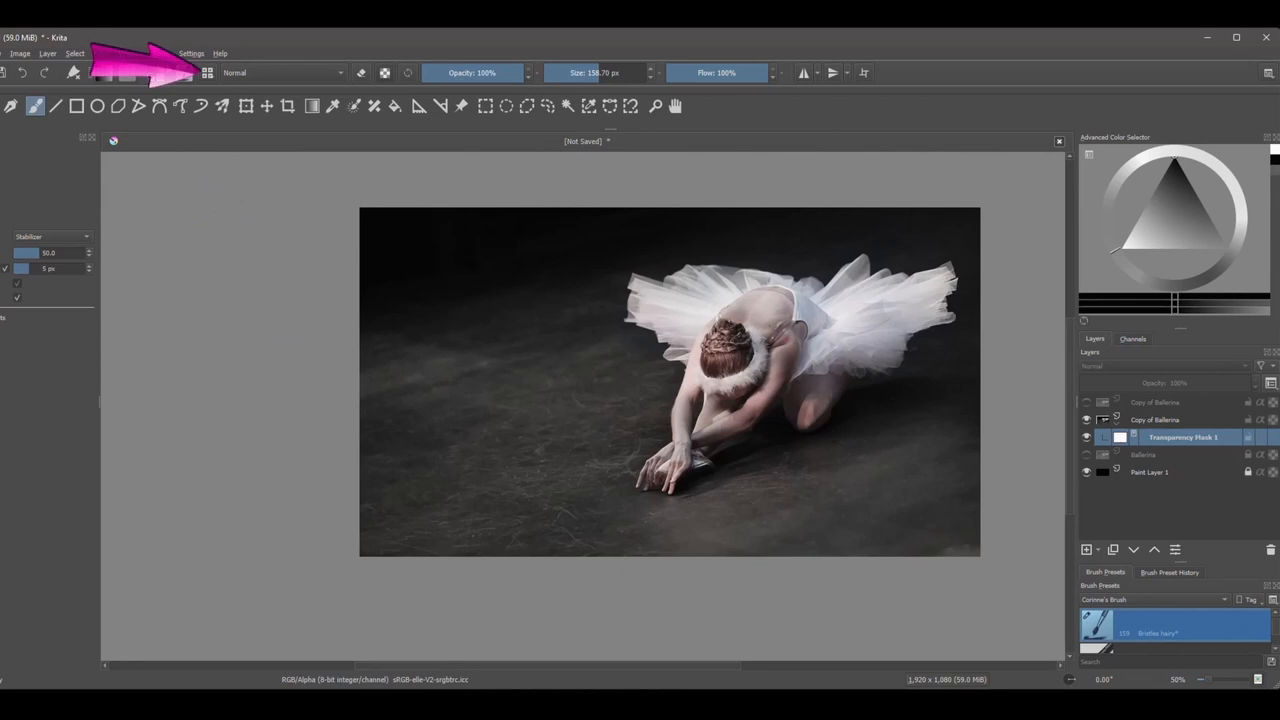
mouse_move(207, 72)
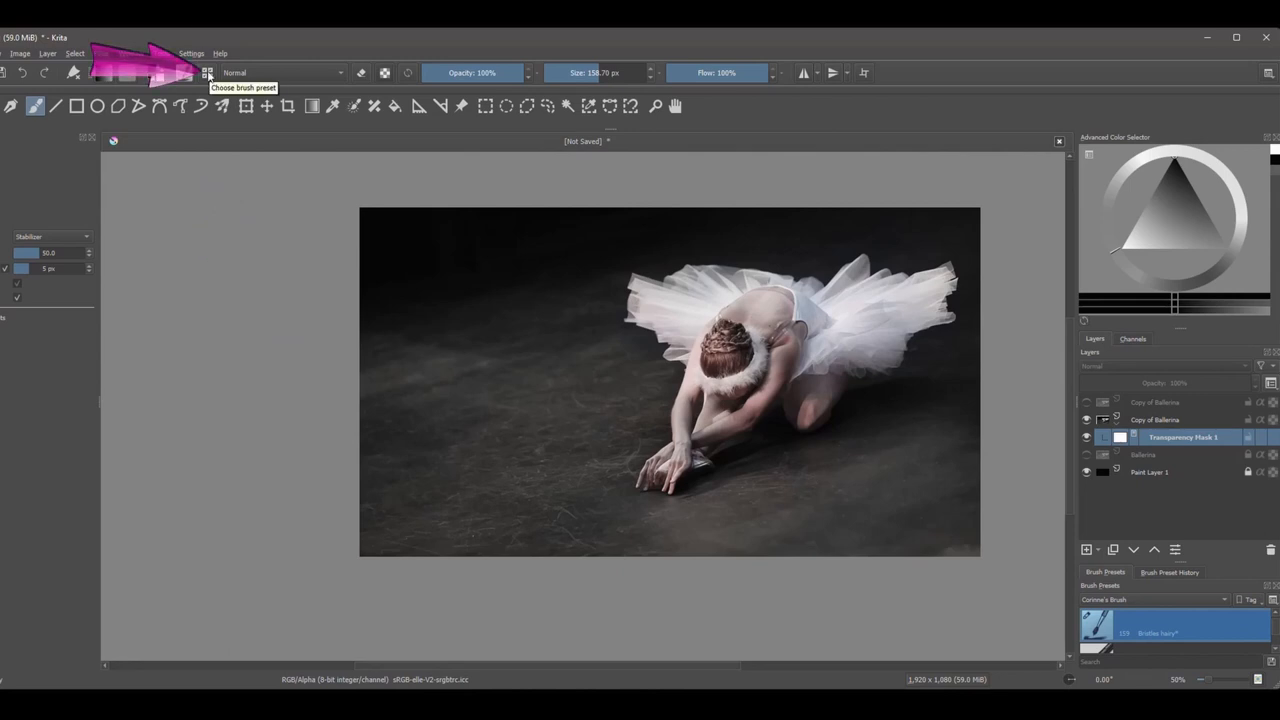
Step: Filter the brush presets to the Textures tag and pick 'y) Texture Spines'
click(207, 72)
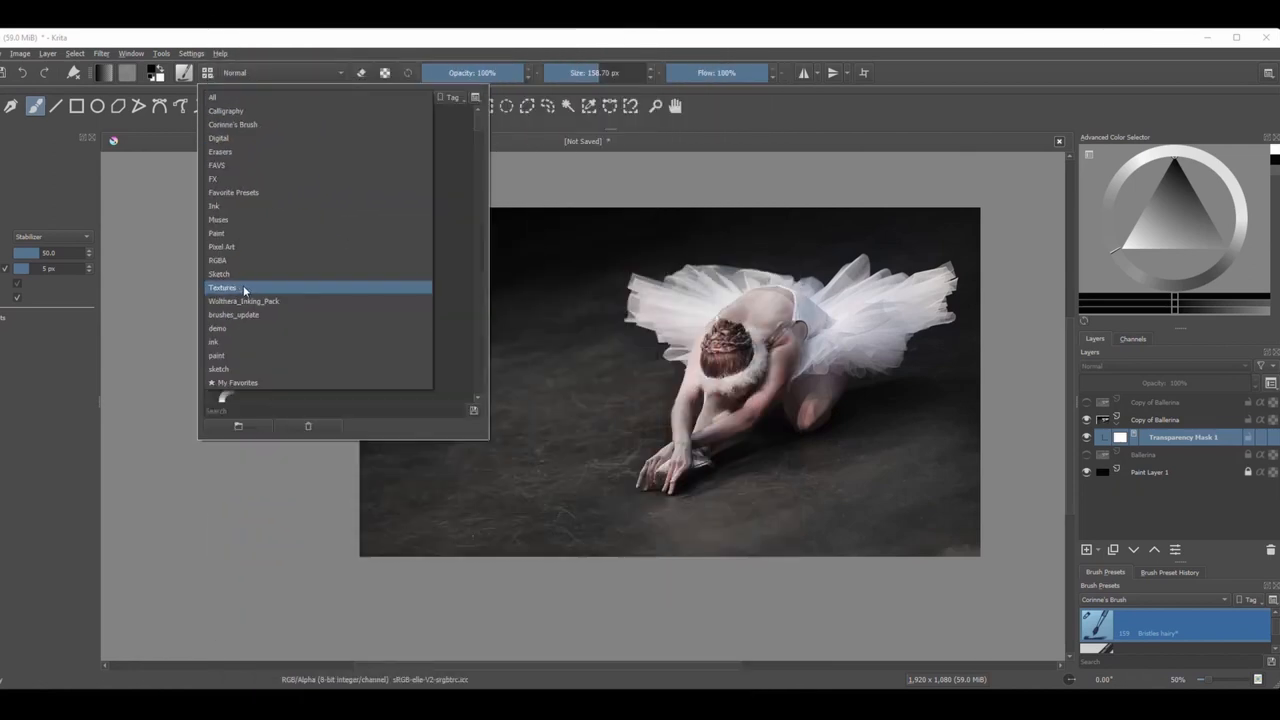
click(222, 288)
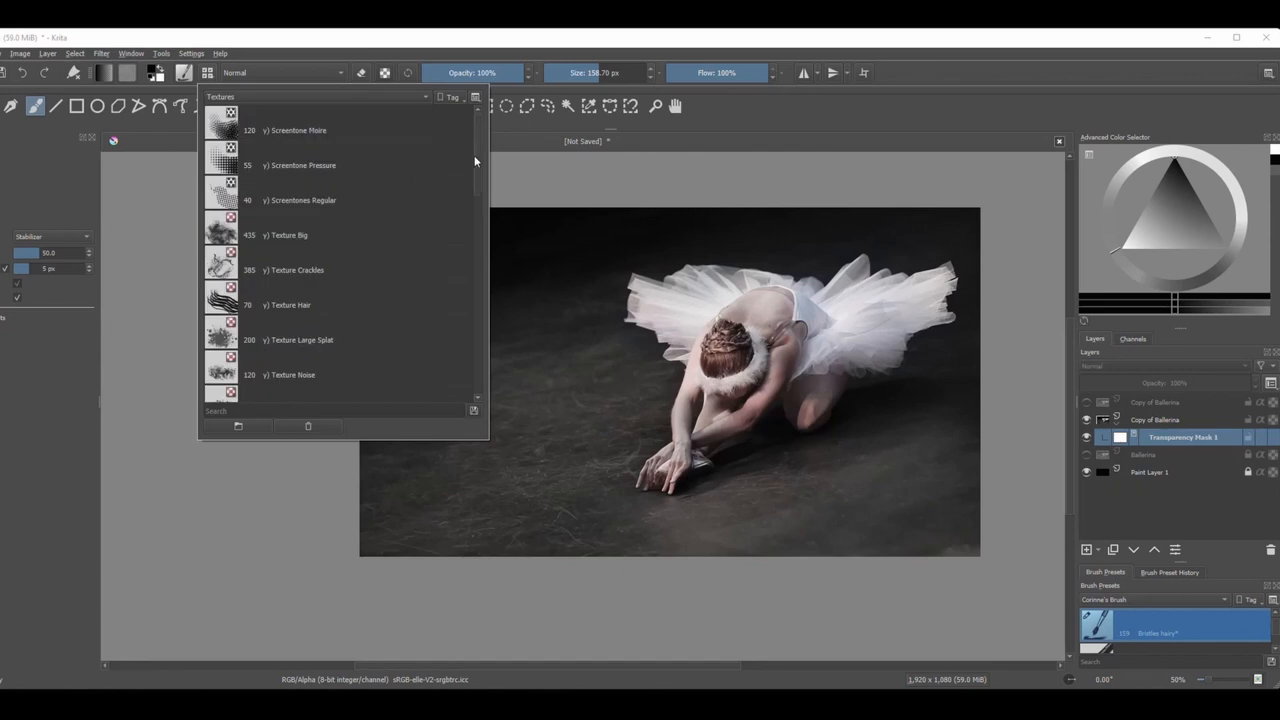
scroll(down, 3)
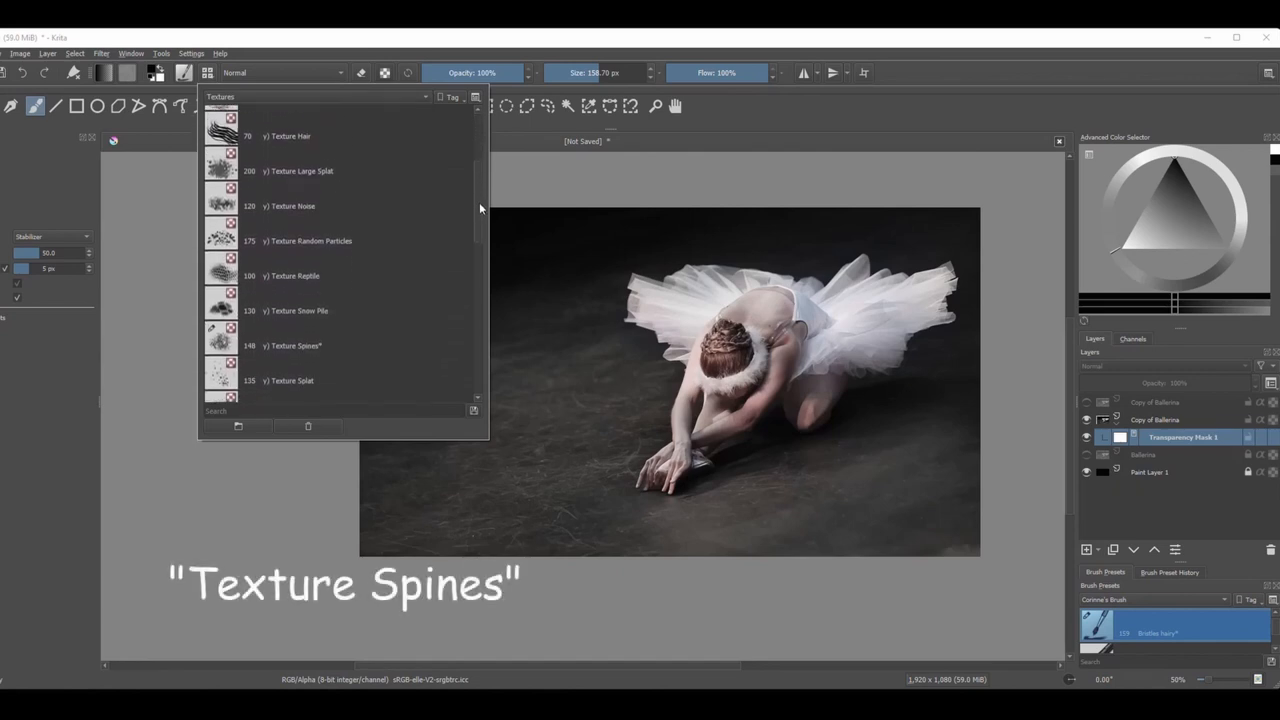
scroll(down, 3)
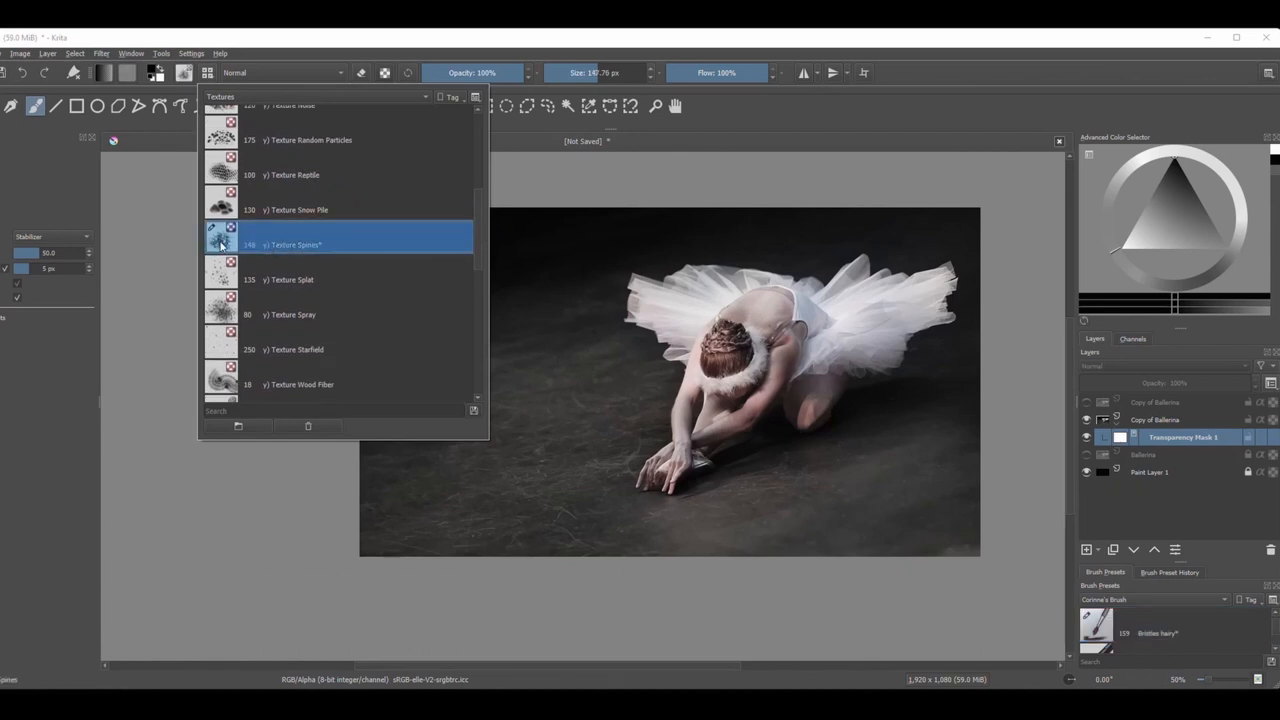
mouse_move(221, 244)
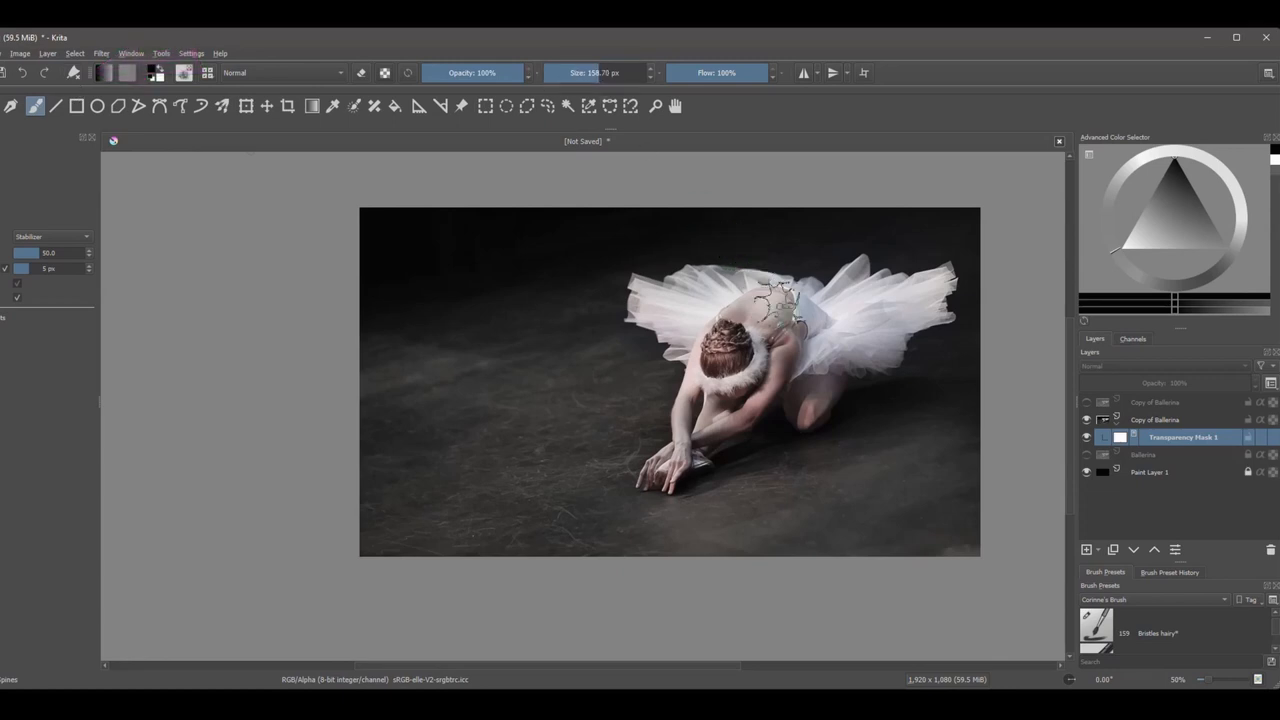
Step: Paint a black spiny crack stroke across the ballerina's back
drag(780, 300, 870, 250)
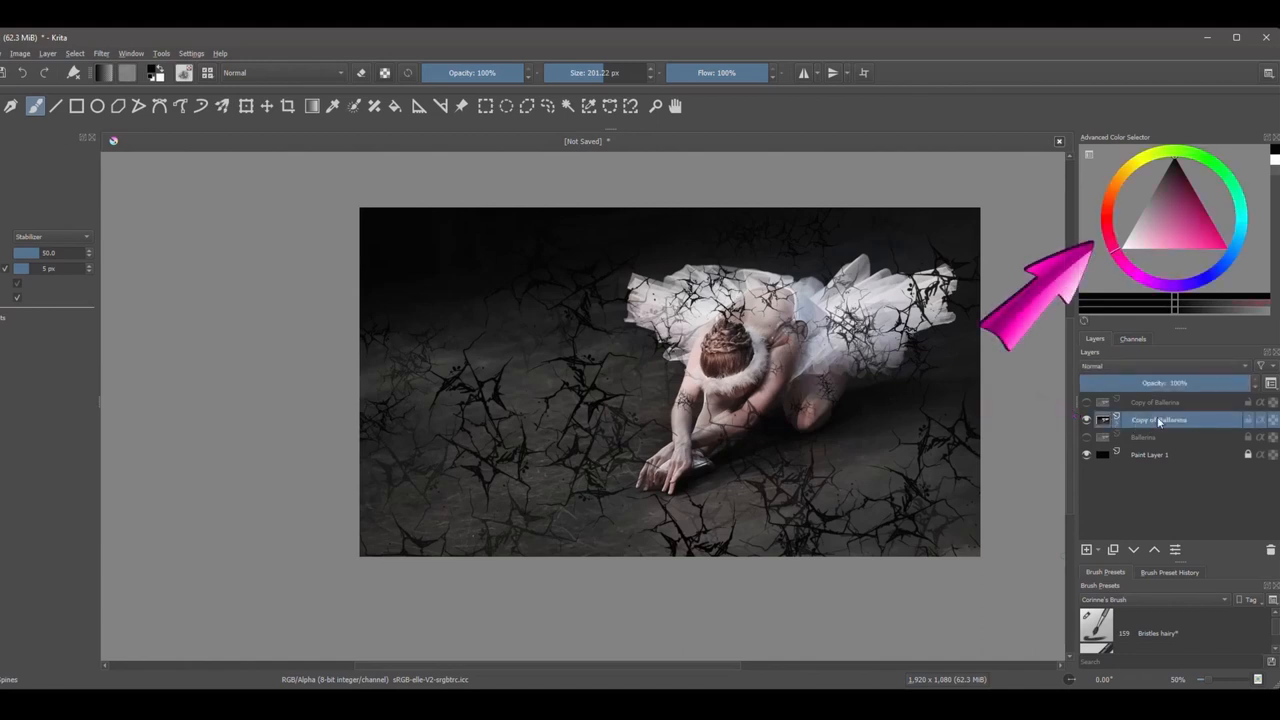
mouse_move(1100, 255)
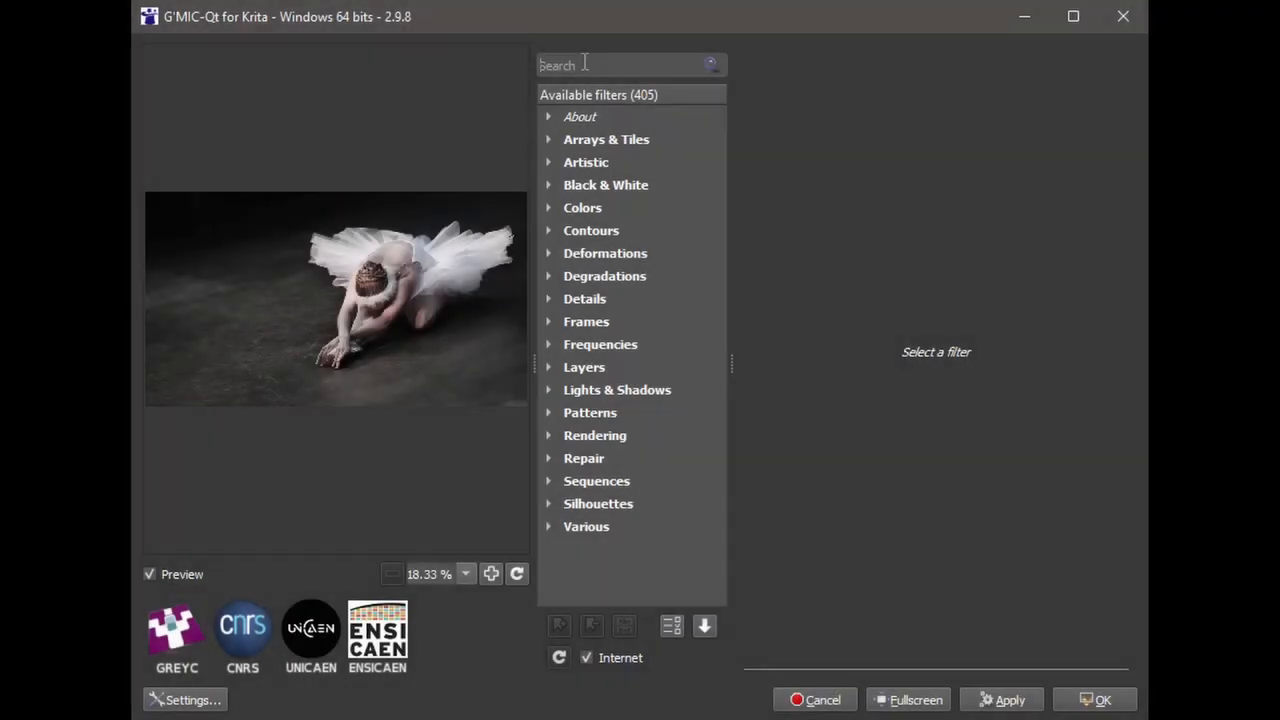
Step: Apply G'MIC Old-Movie Stripes with the frequency set to about 83.7
text(old)
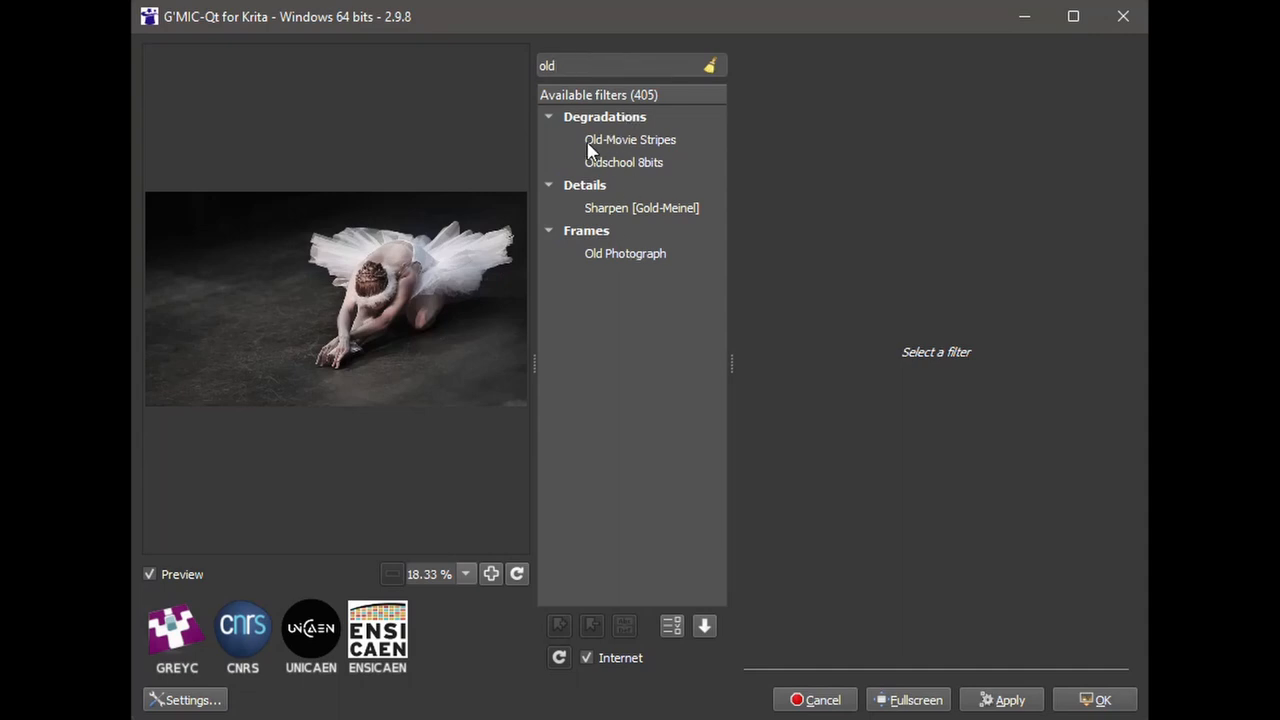
click(630, 139)
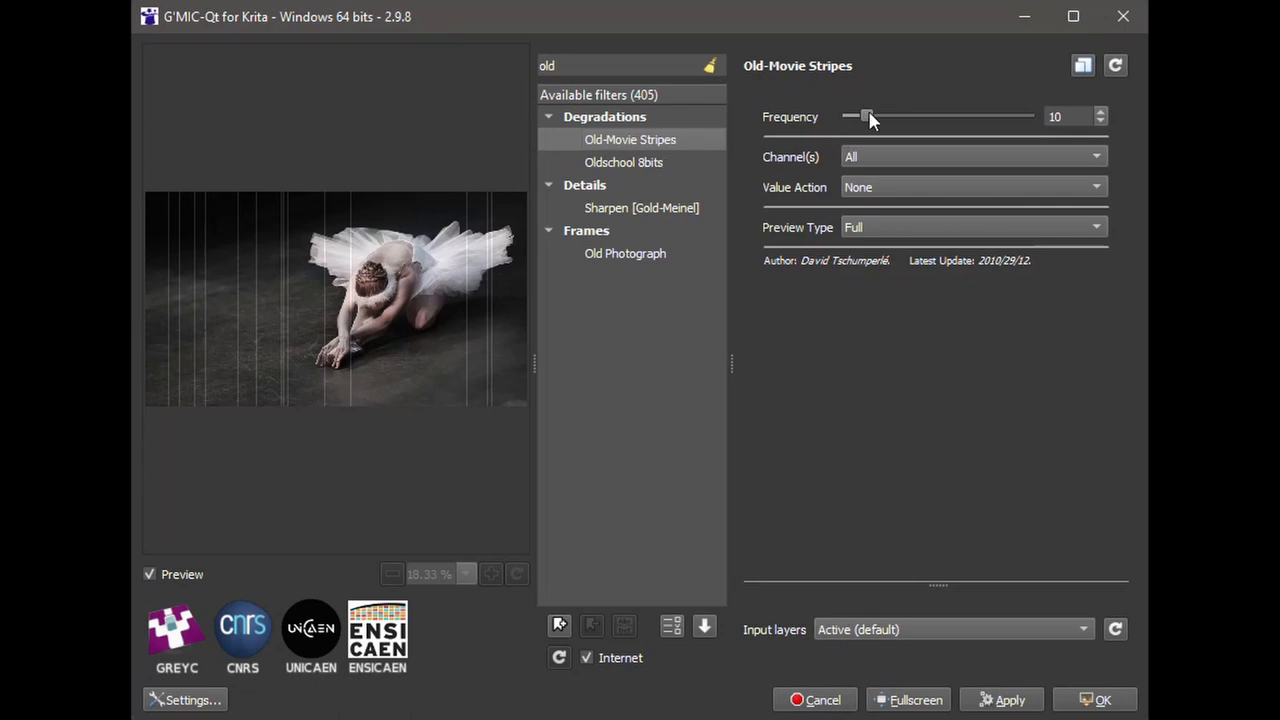
drag(866, 116, 998, 116)
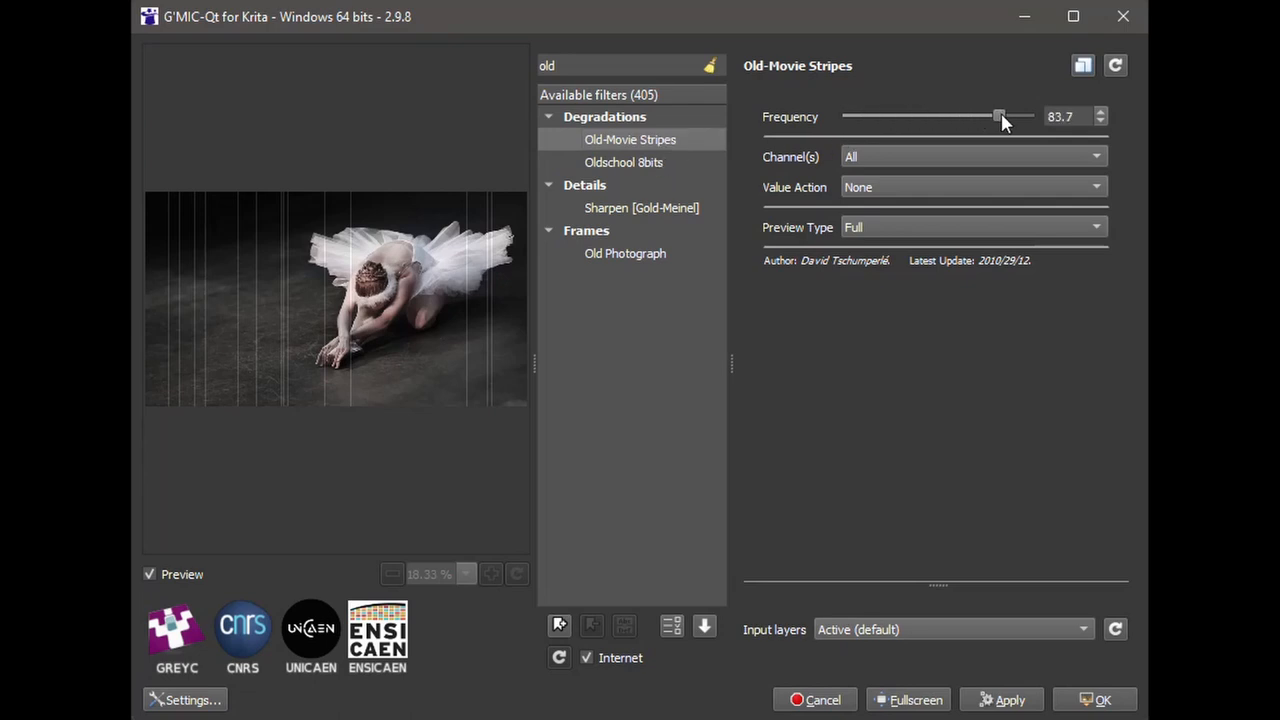
drag(998, 116, 924, 116)
text(dirty)
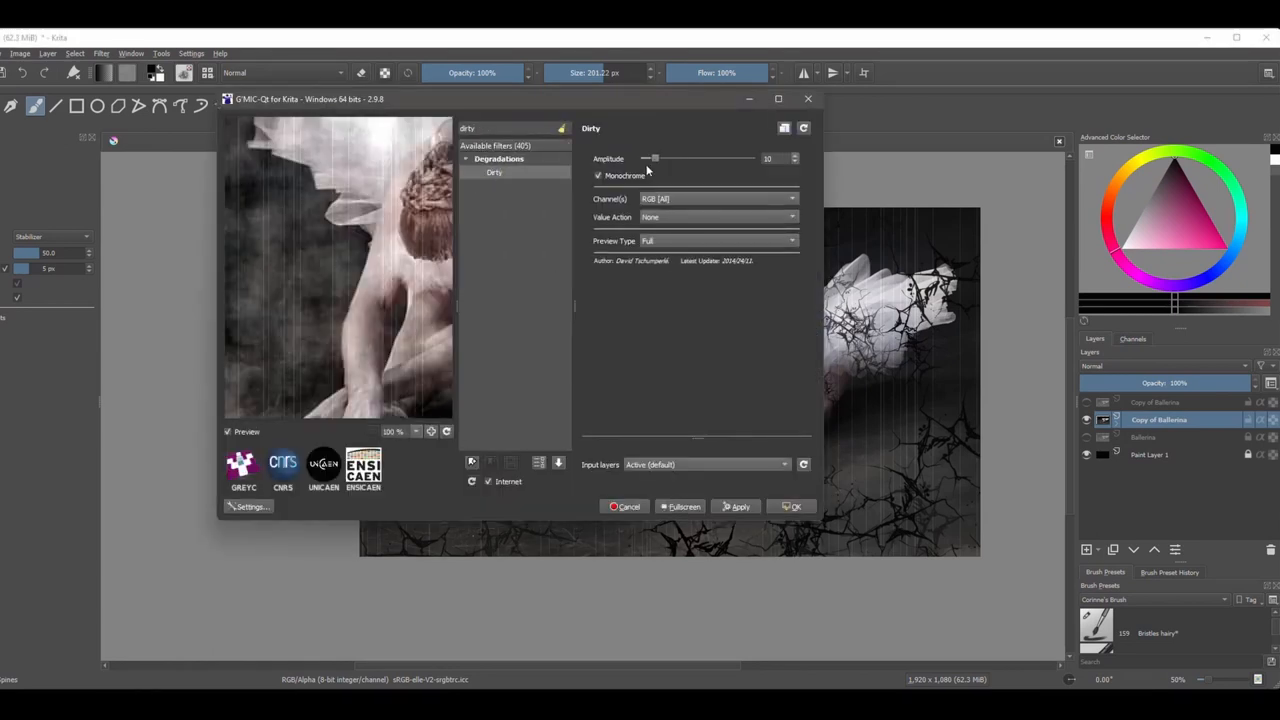
Step: Compare Dirty amplitudes, then apply monochrome Dirty at amplitude 10.2
drag(656, 158, 681, 158)
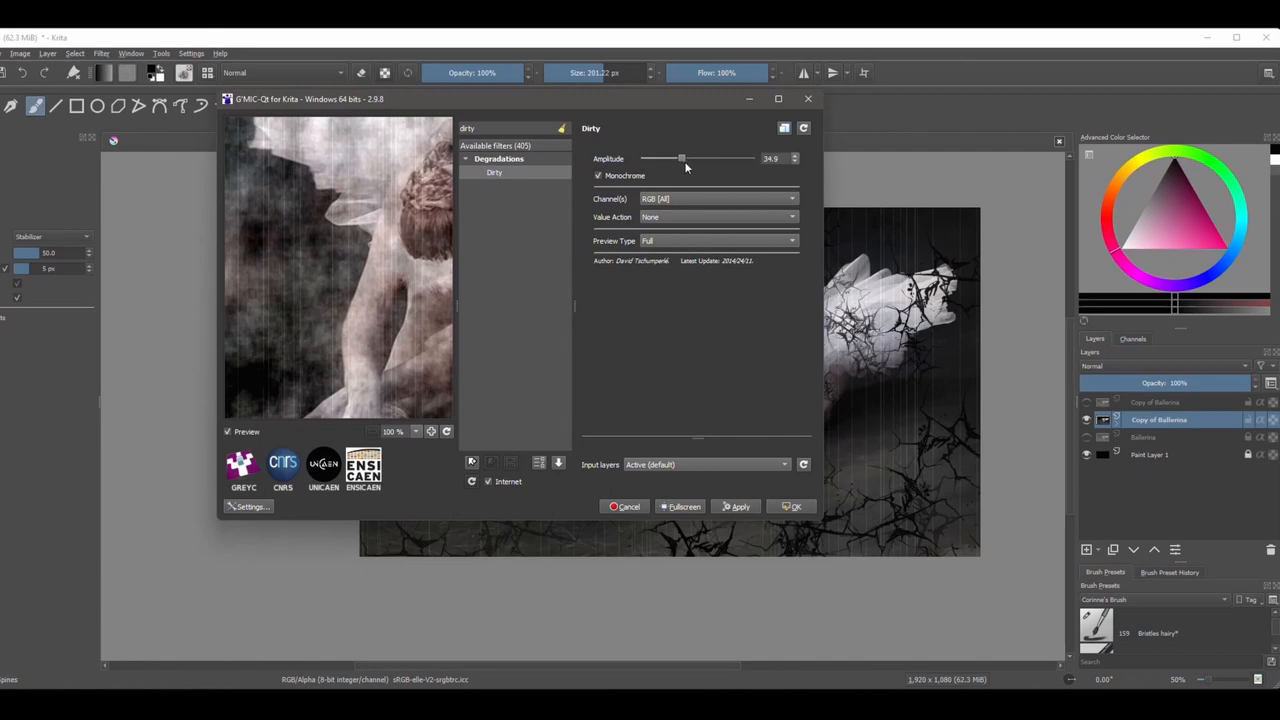
drag(681, 158, 712, 158)
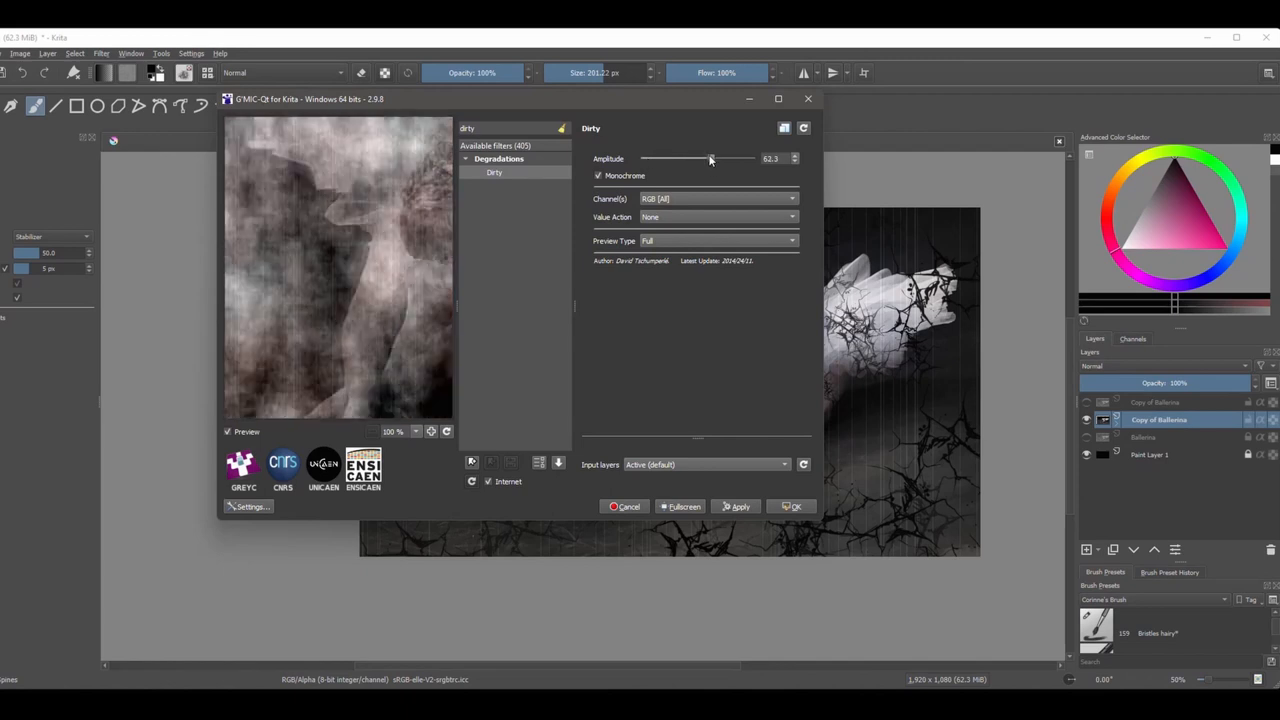
drag(710, 158, 662, 158)
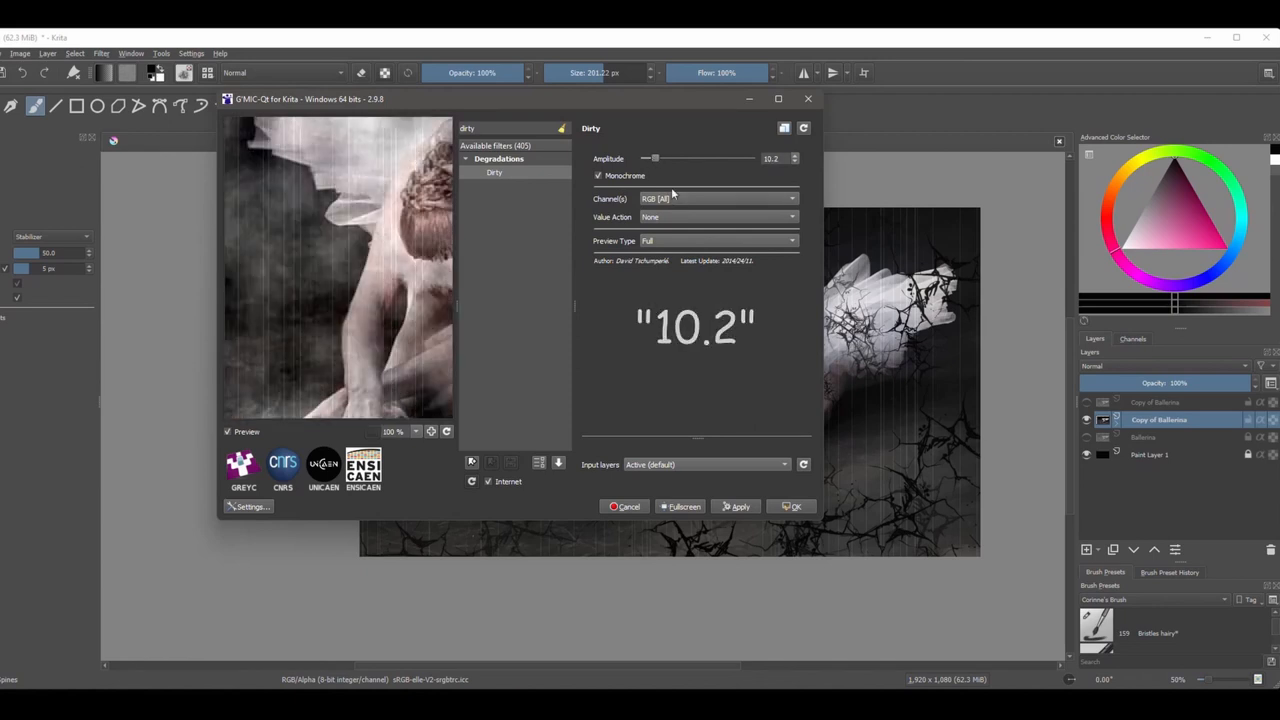
click(741, 506)
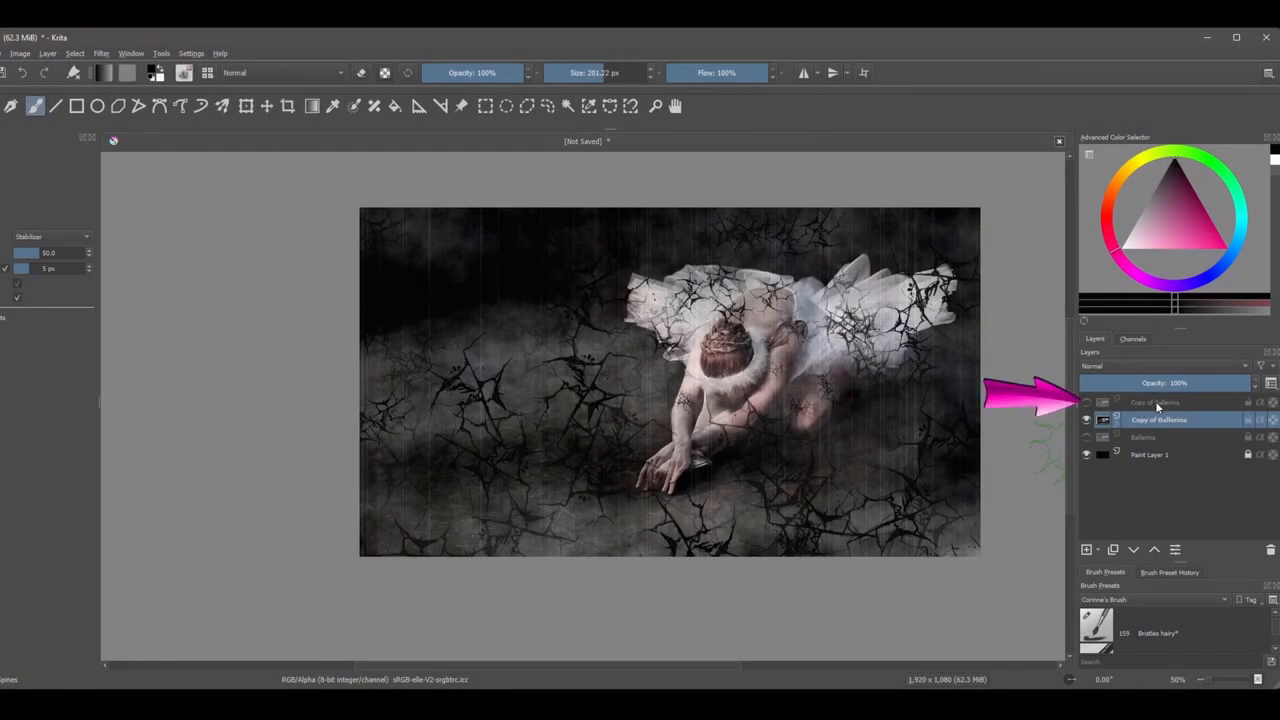
Step: Select the top Copy of Ballerina and turn its visibility back on
click(1160, 402)
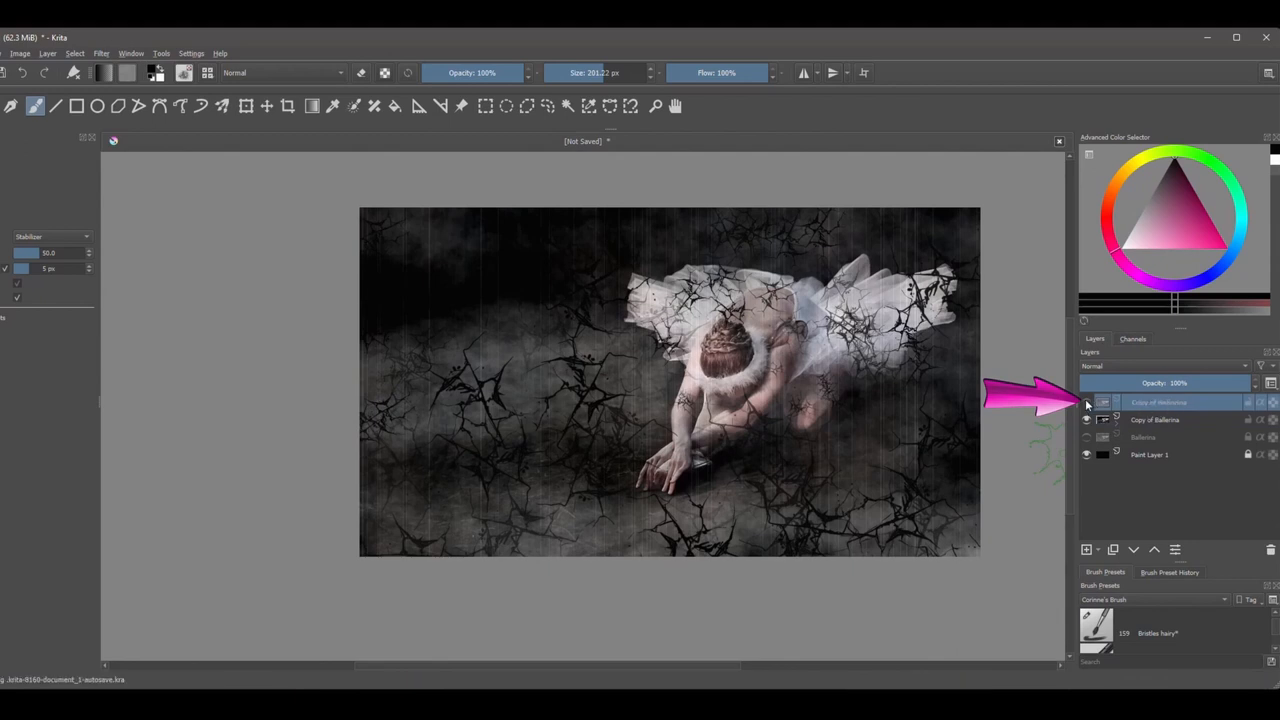
click(1087, 402)
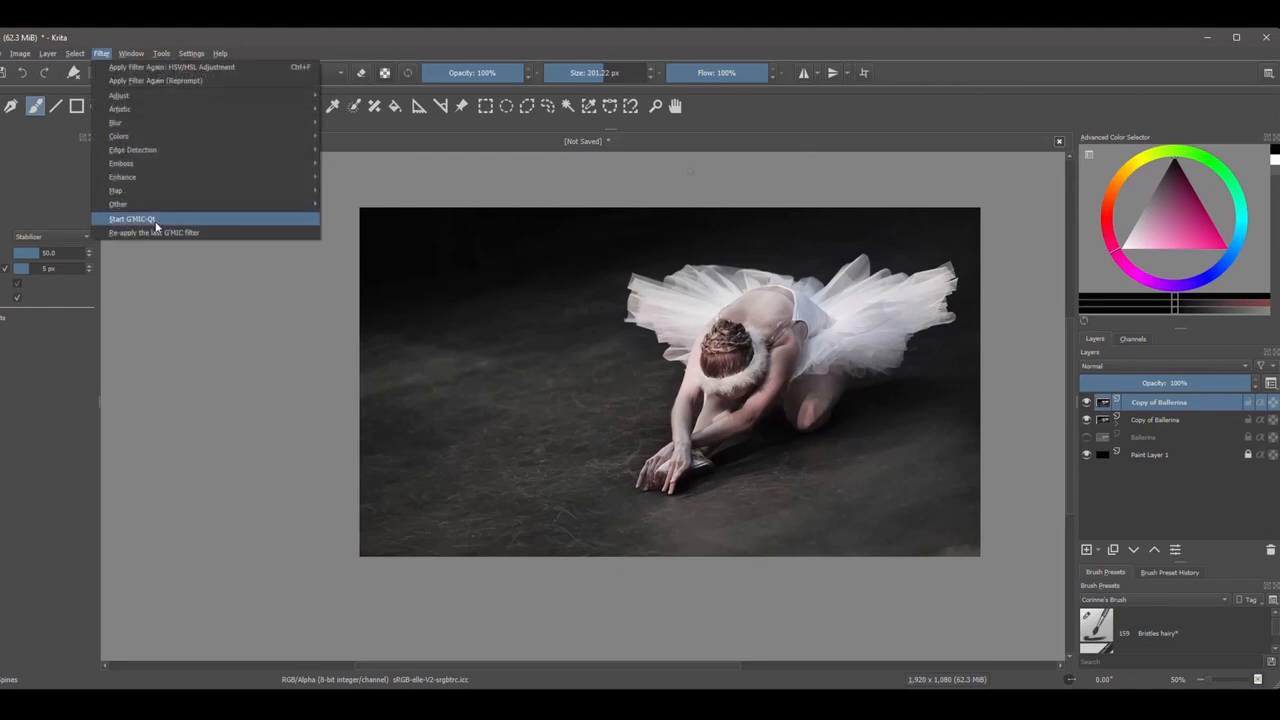
Step: Apply G'MIC's Artistic > Ghost filter with amplitude 94 and smoothness 1.5
click(132, 218)
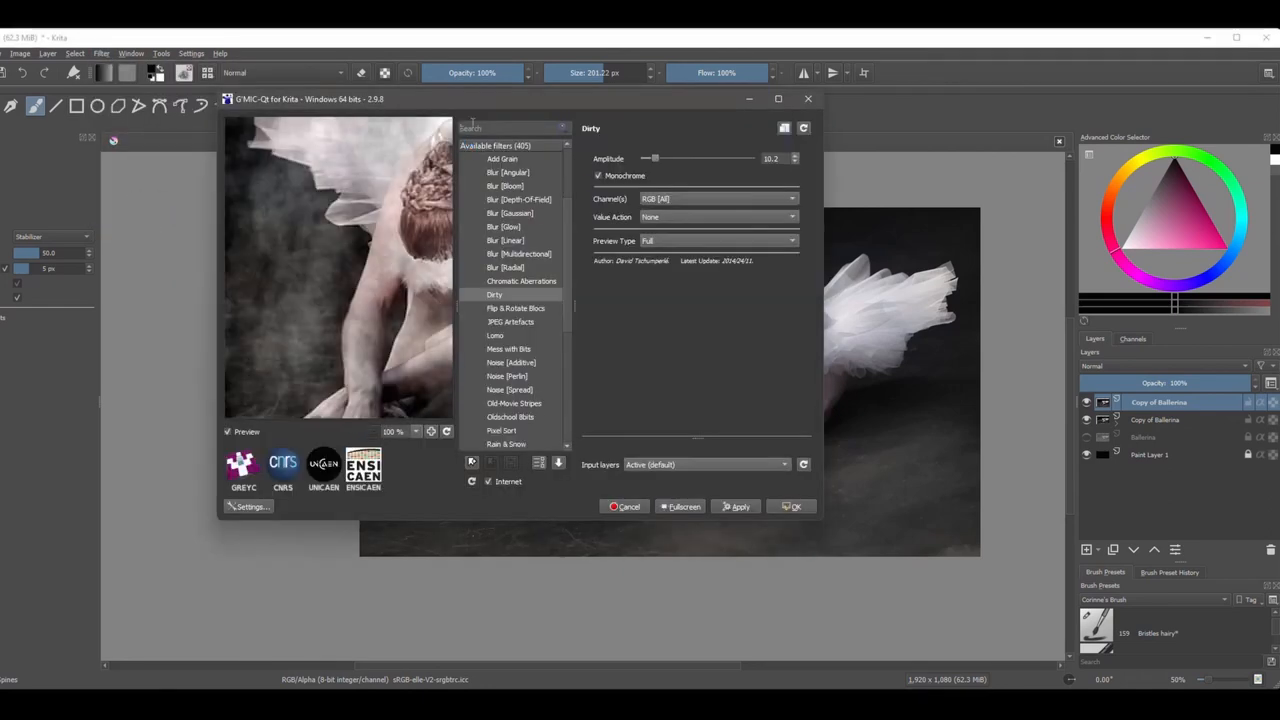
text(ghost)
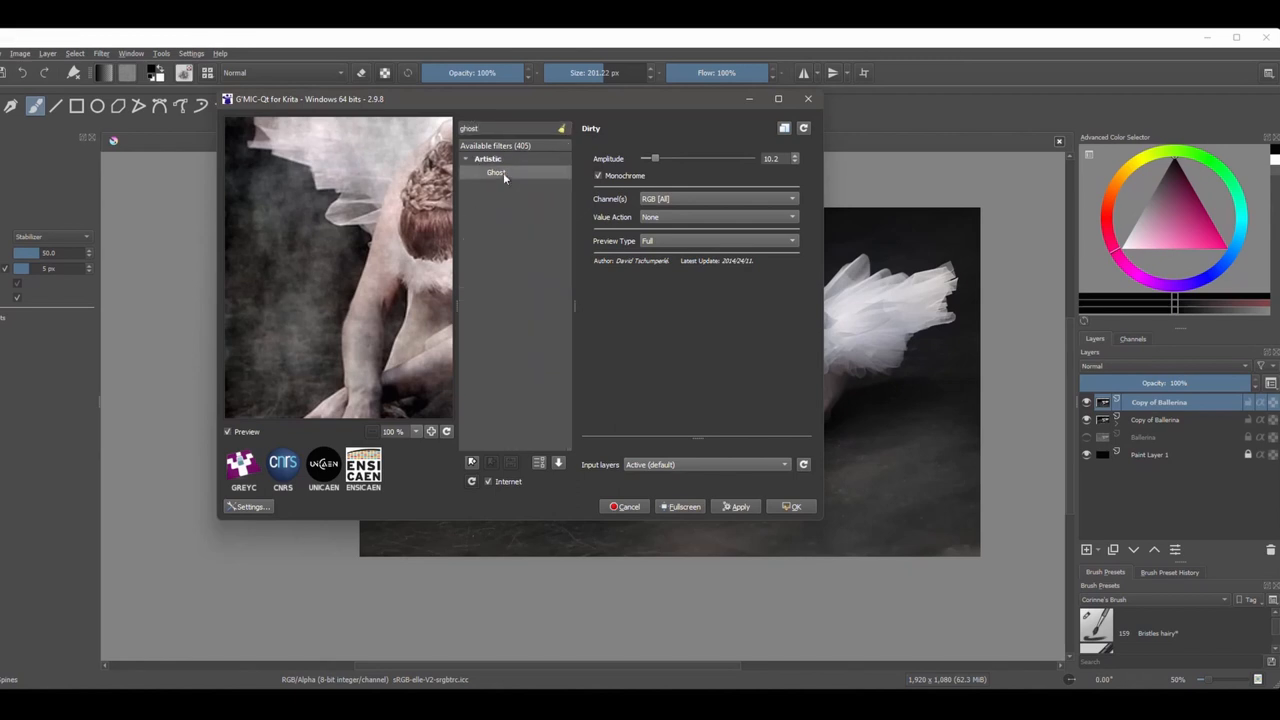
click(496, 172)
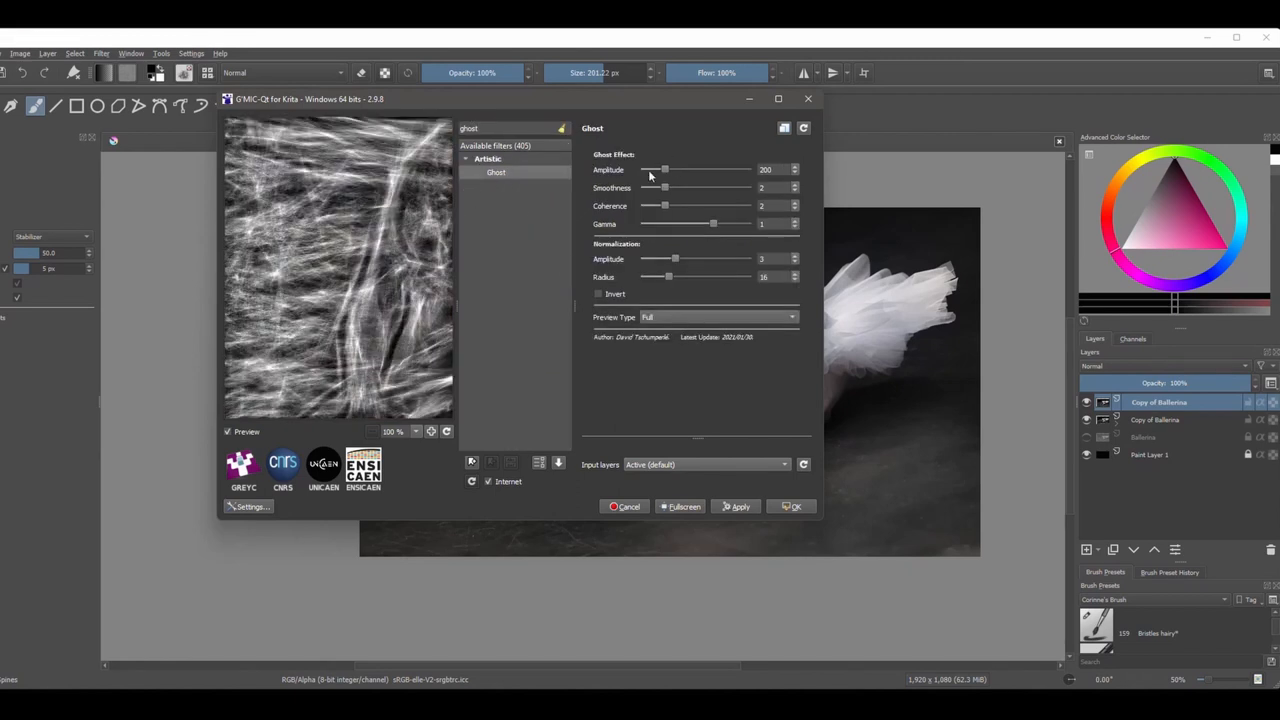
drag(664, 169, 658, 169)
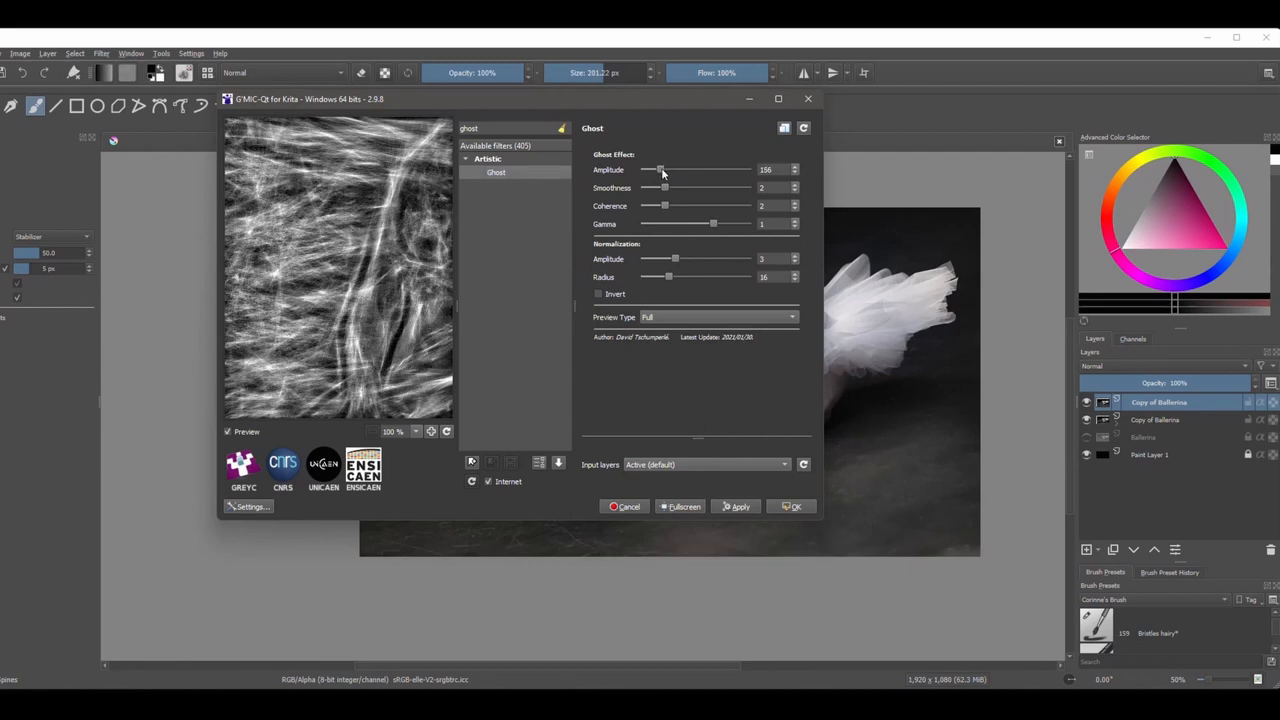
drag(663, 169, 651, 169)
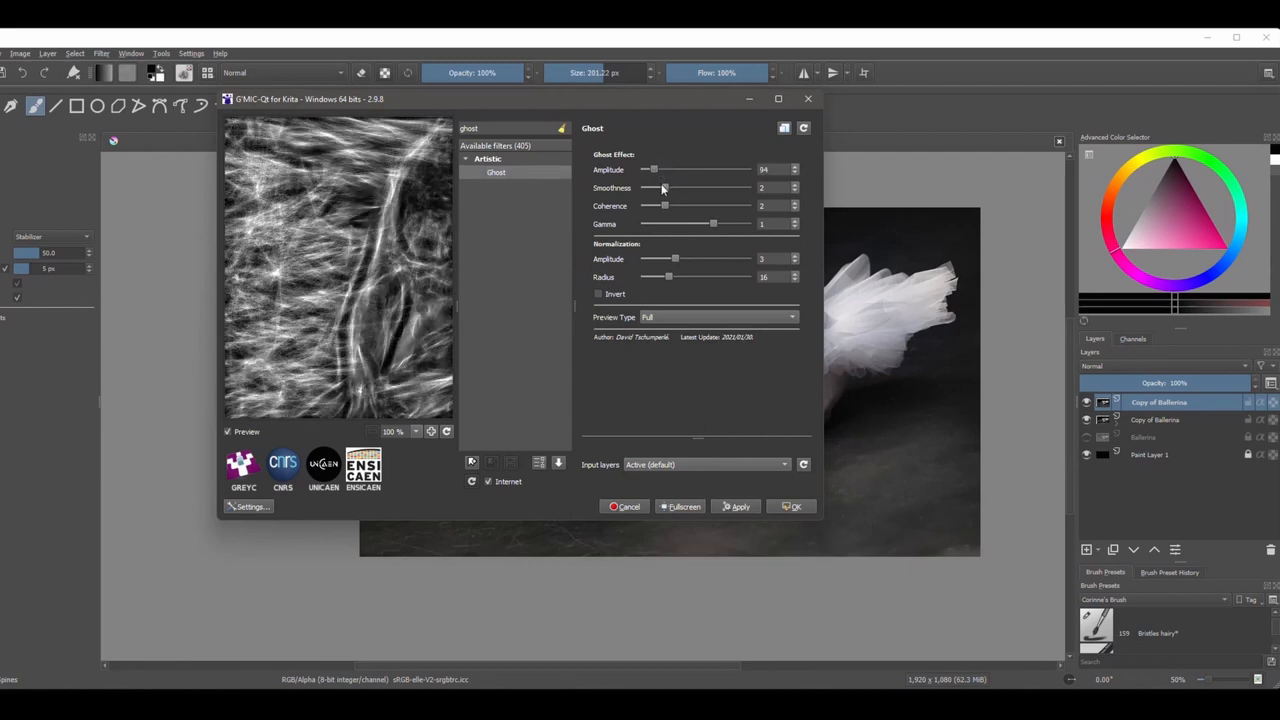
drag(670, 188, 657, 188)
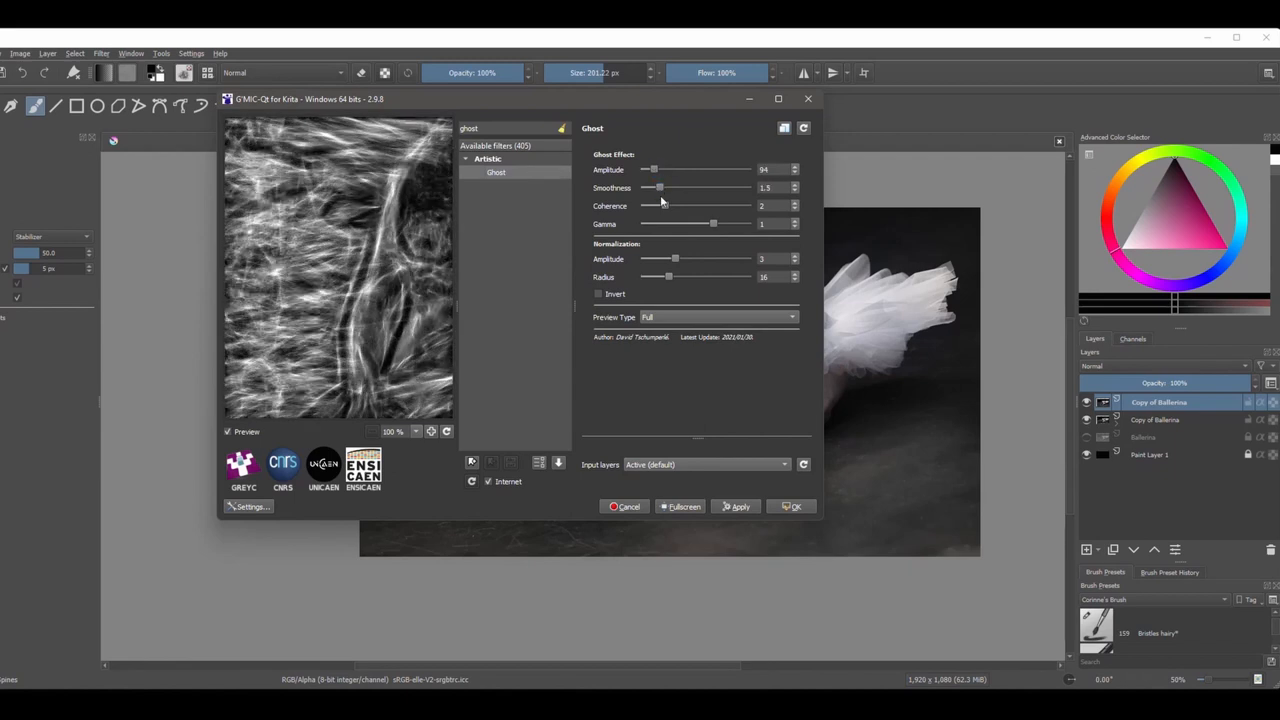
drag(655, 205, 677, 205)
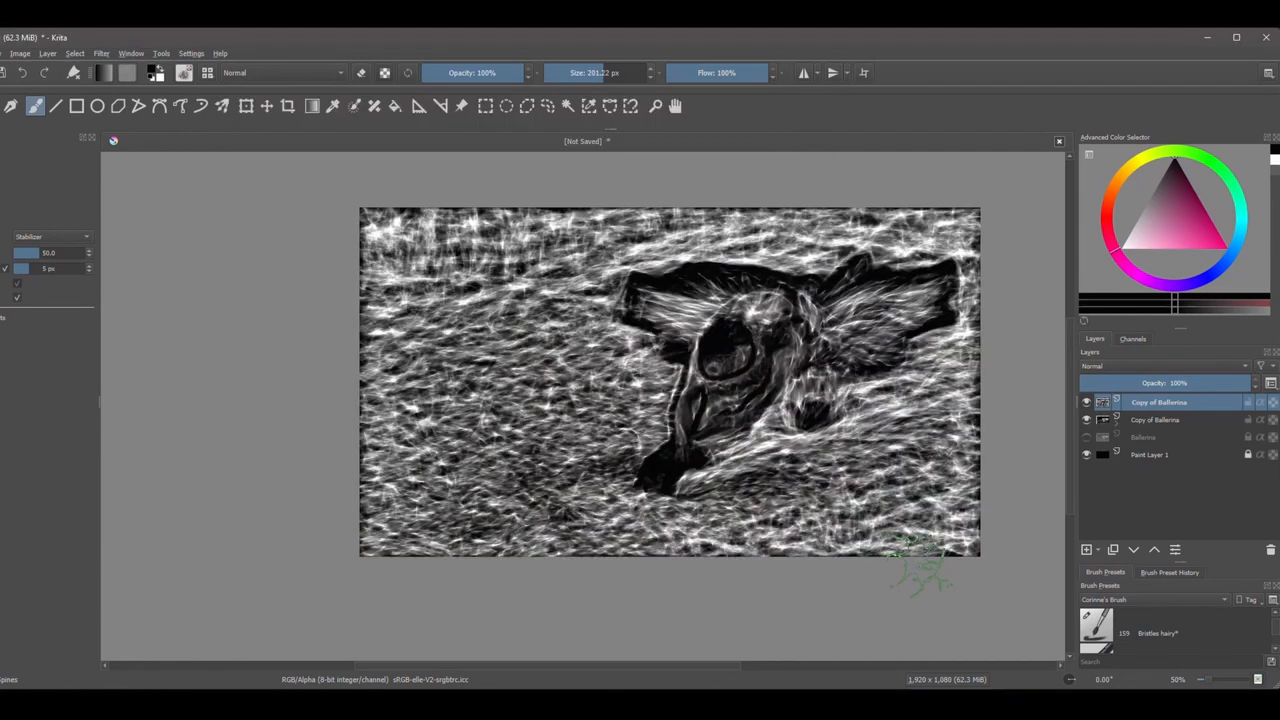
Step: Set the top Ballerina copy to Overlay blending mode at 43% opacity
drag(1210, 383, 1185, 383)
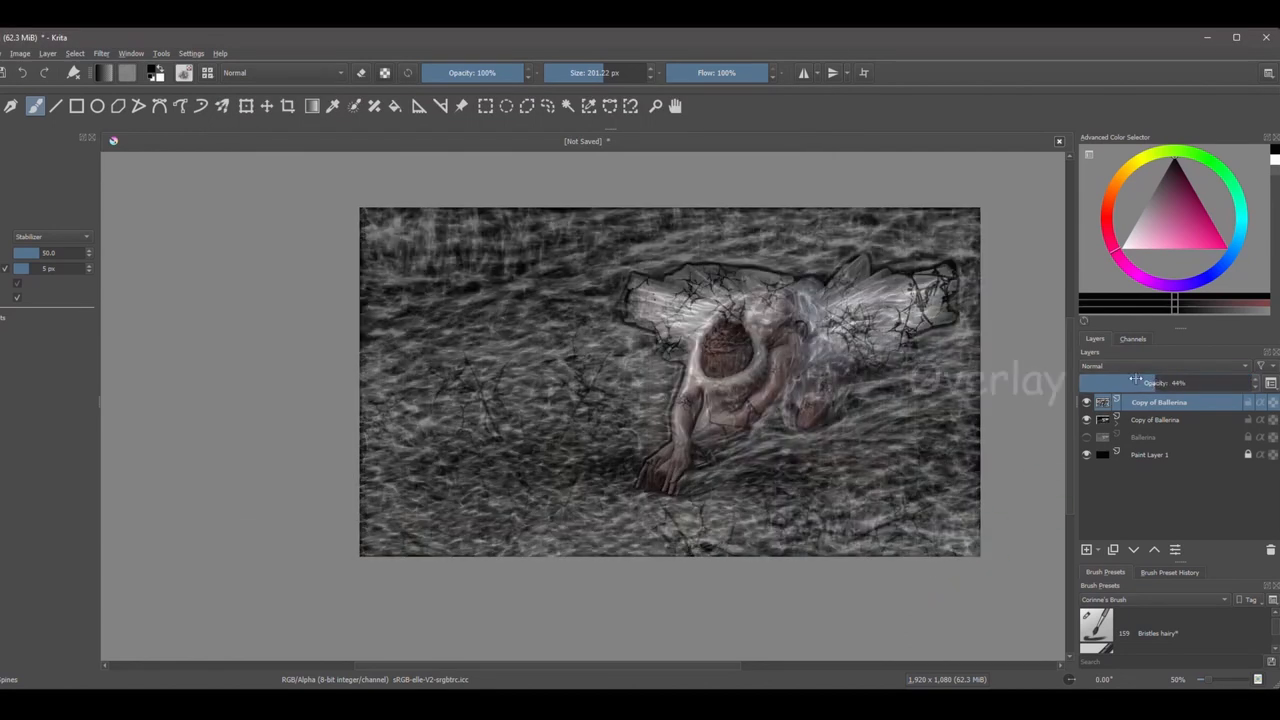
click(1160, 365)
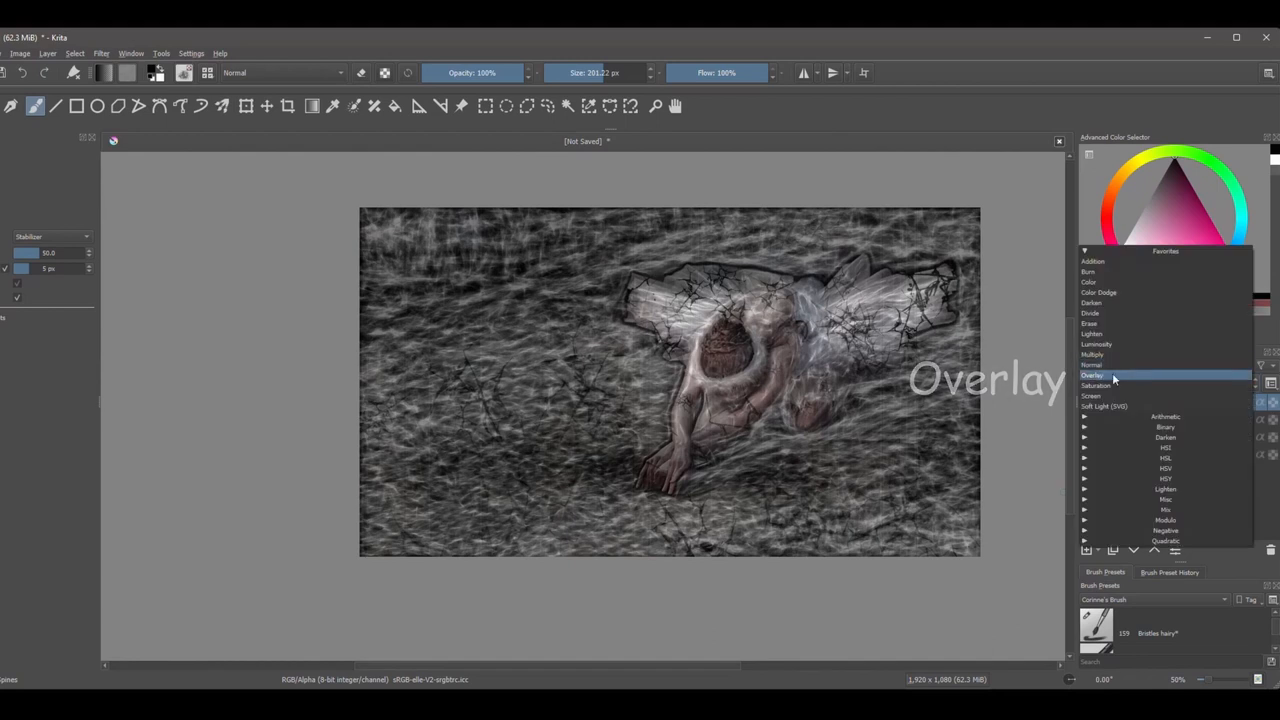
click(1093, 375)
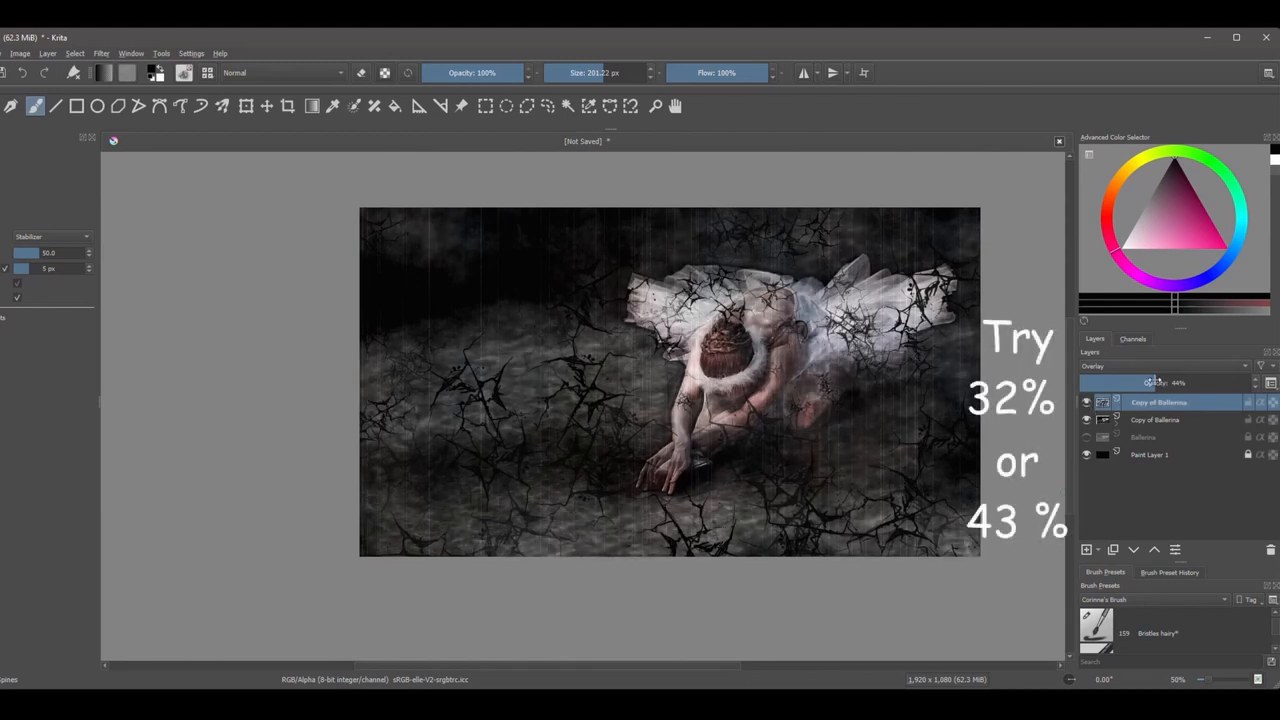
drag(1180, 383, 1135, 383)
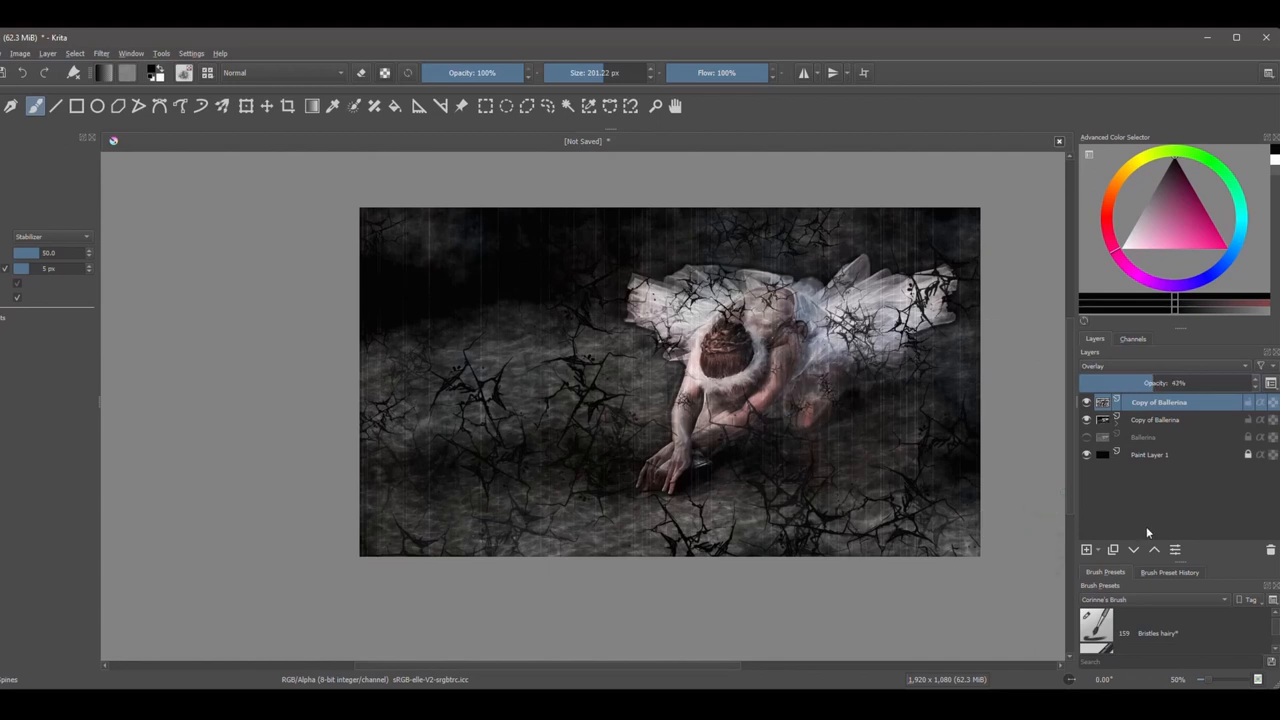
mouse_move(1147, 507)
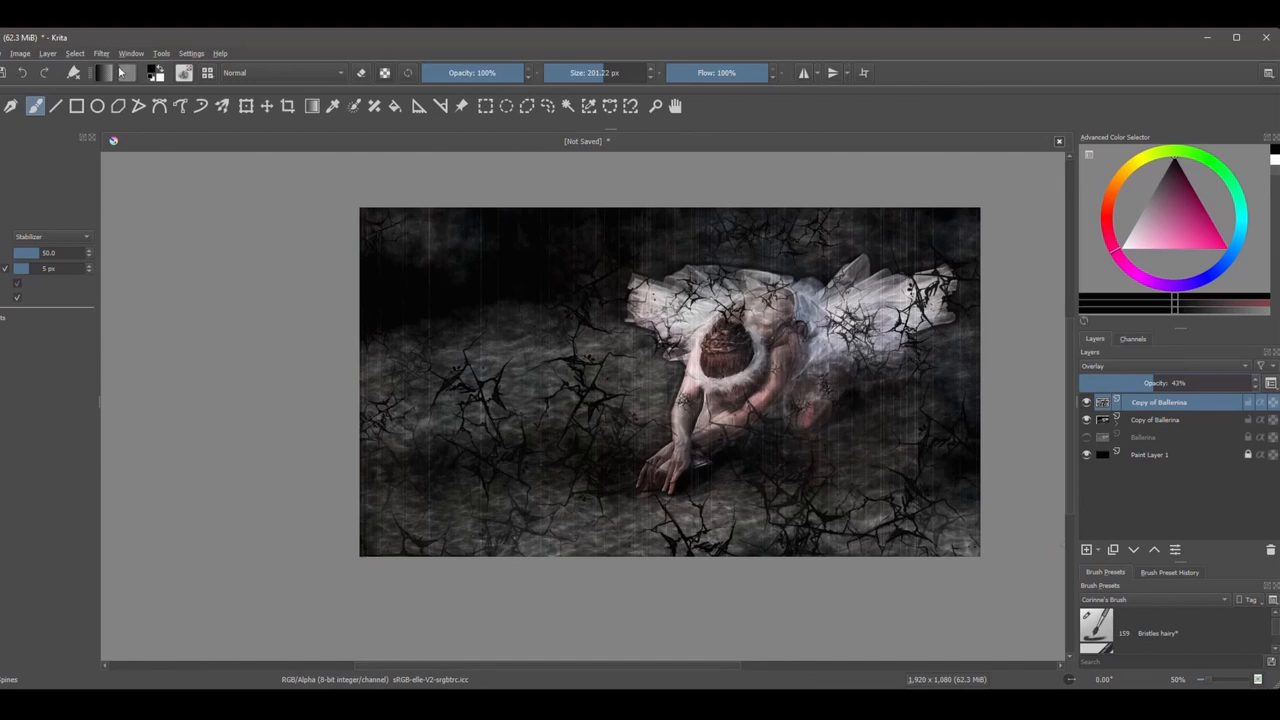
Step: Launch G'MIC-Qt from the Filter menu and select the Degradations > Rain & Snow effect
click(101, 53)
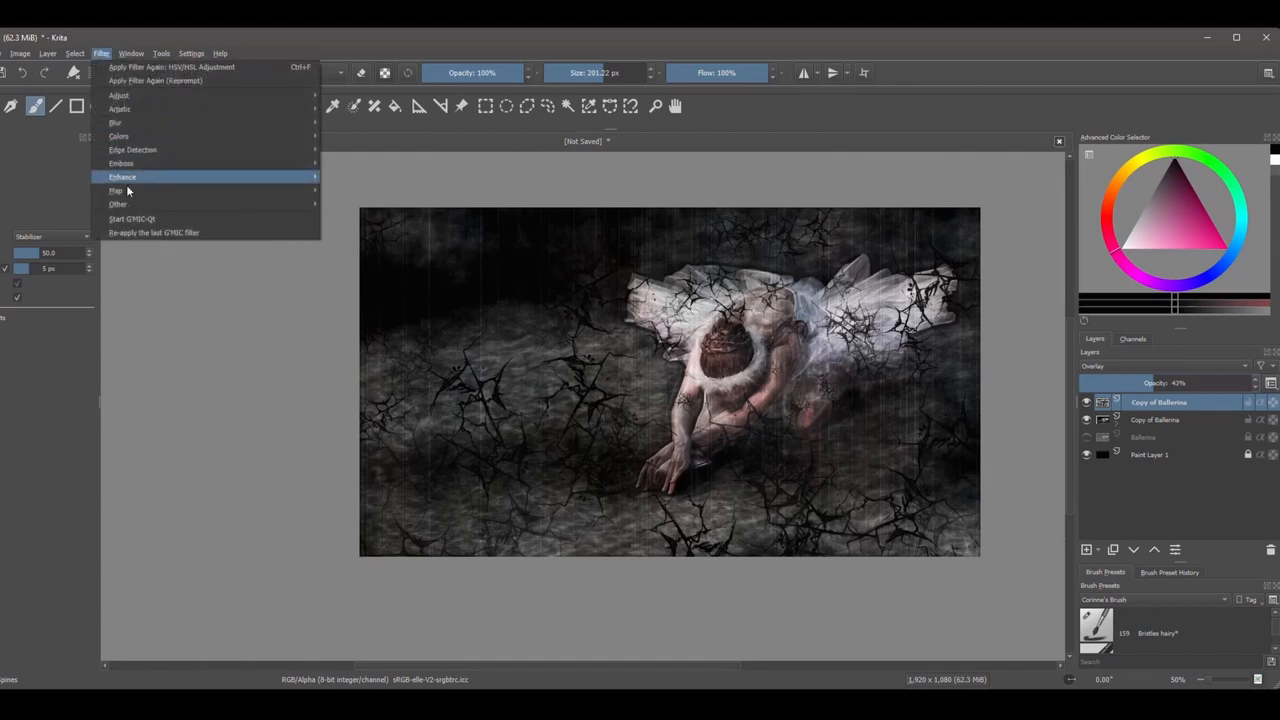
click(132, 218)
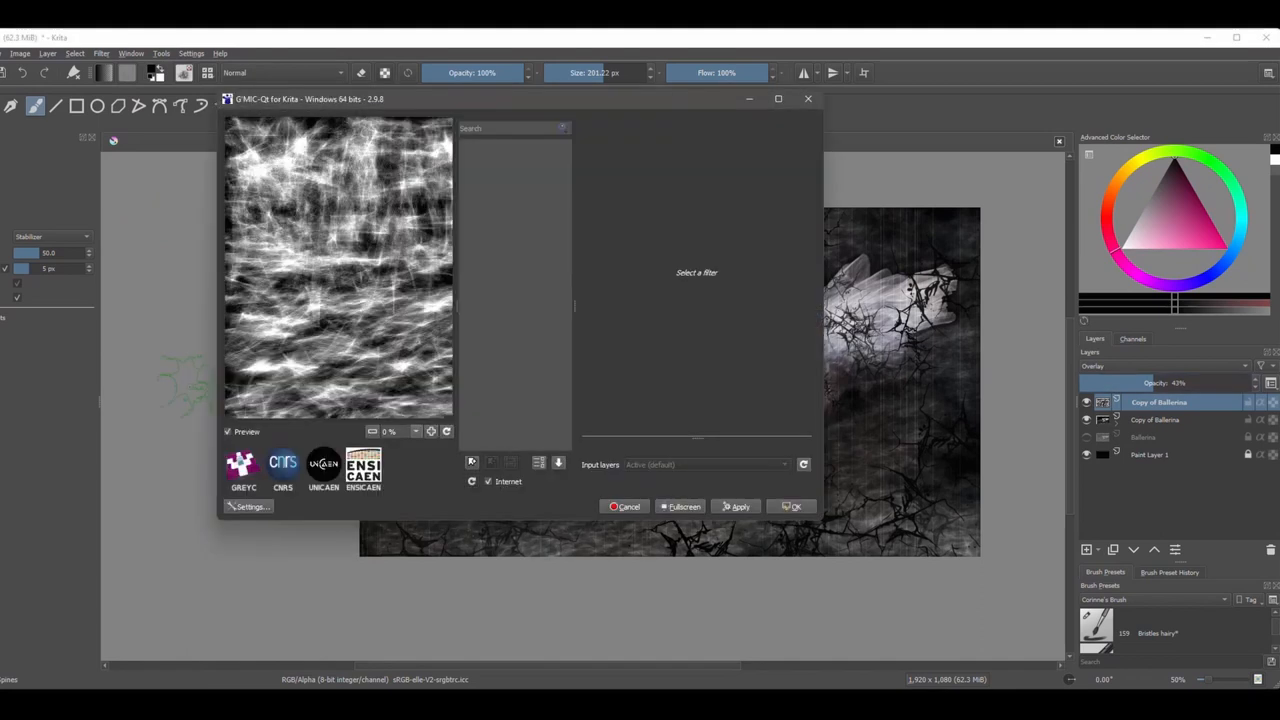
click(496, 294)
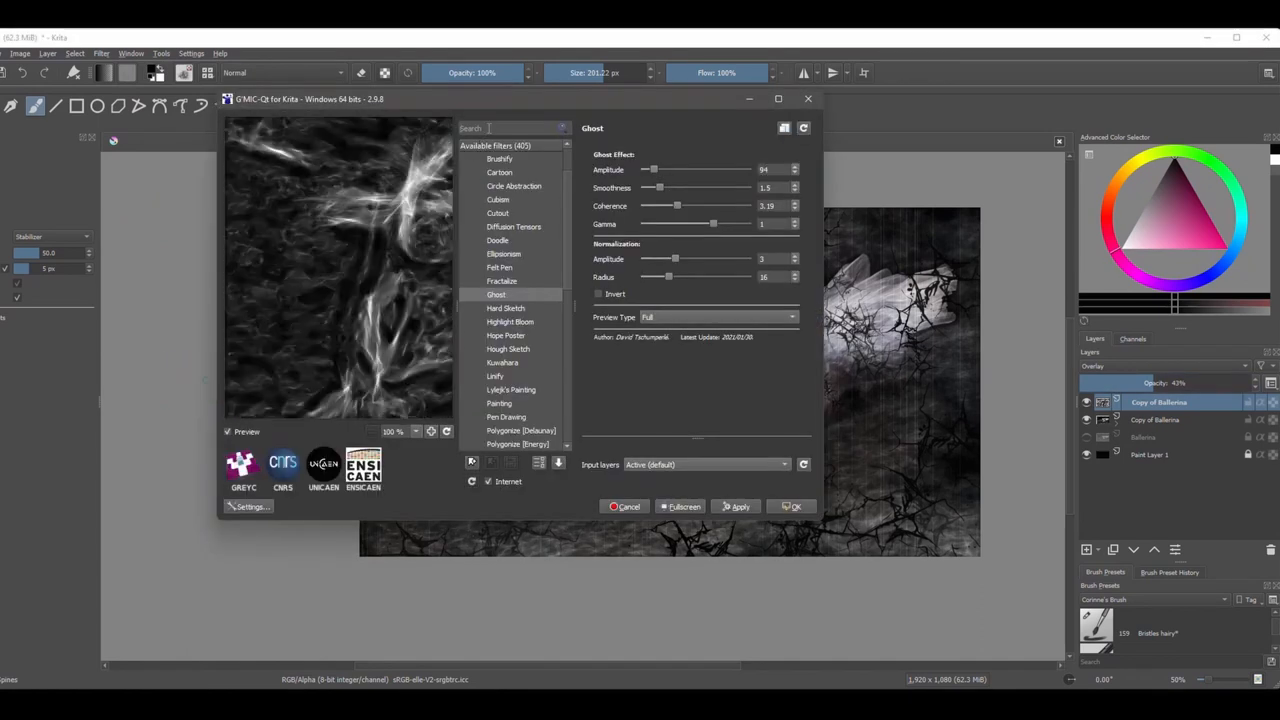
text(rain)
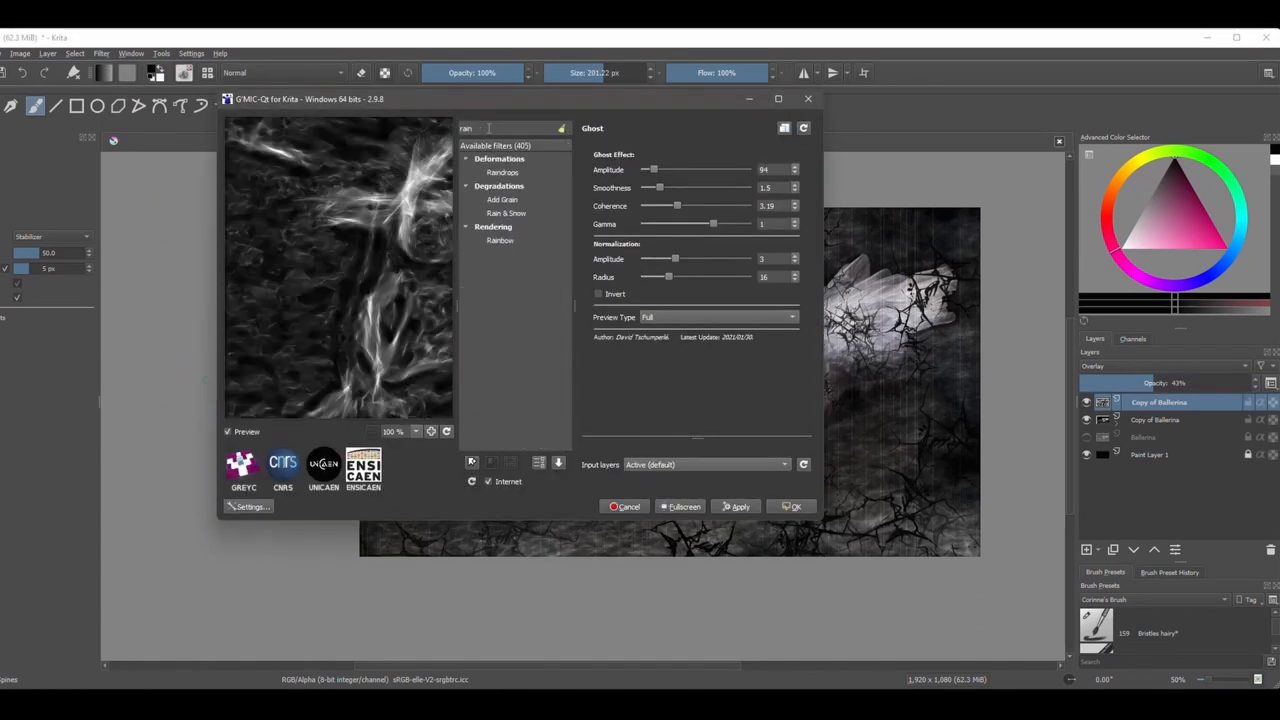
click(506, 213)
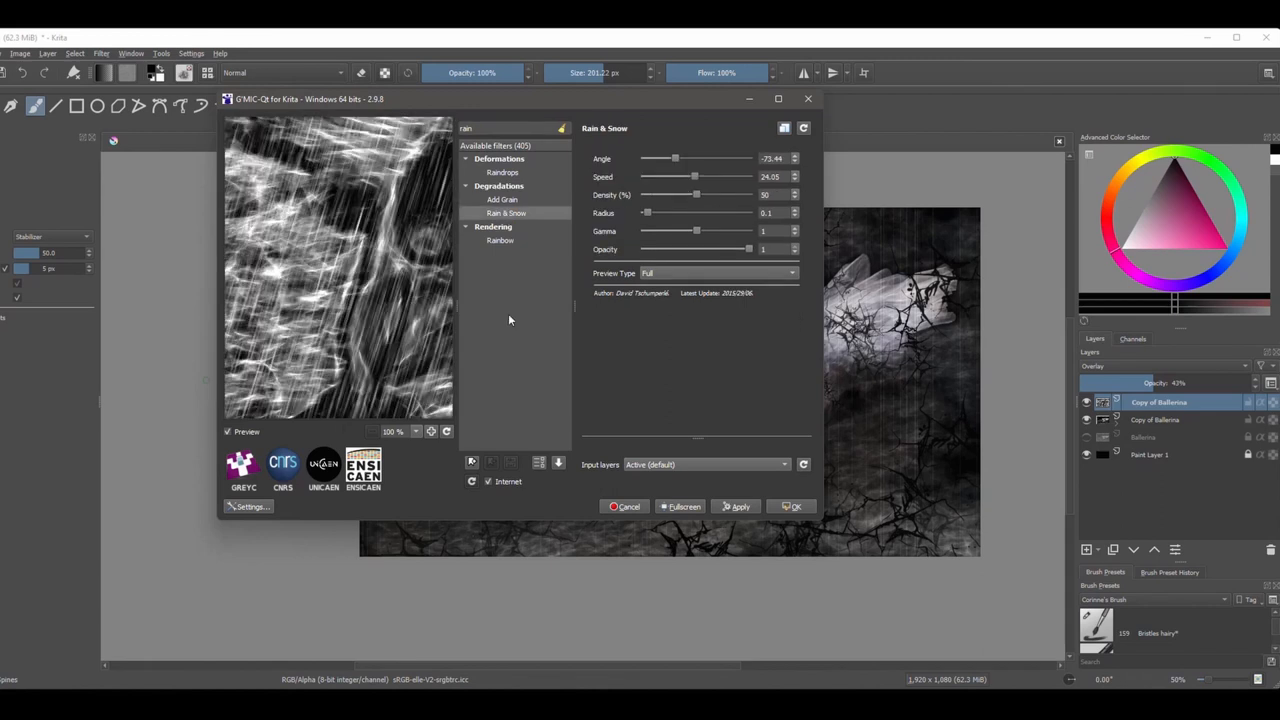
Step: Set rain Angle -93.24, Speed 34.25 and Density 34, then apply as a new layer
drag(674, 158, 688, 158)
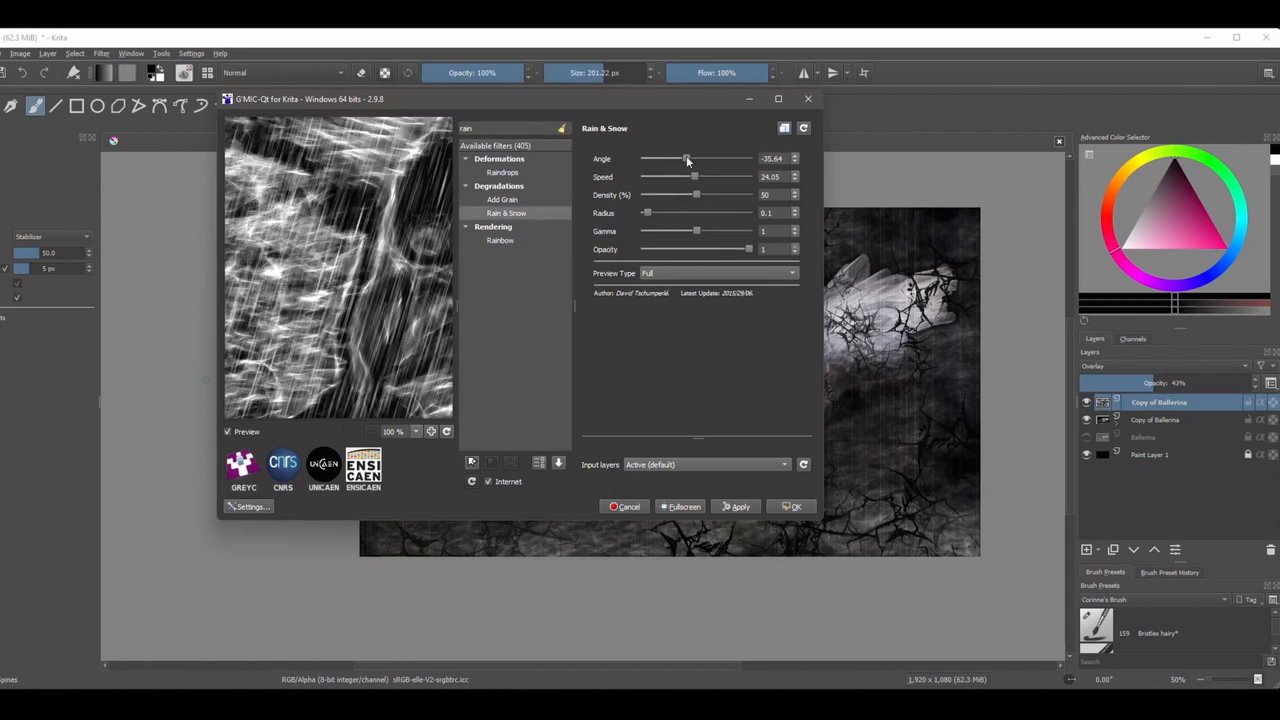
drag(685, 159, 668, 159)
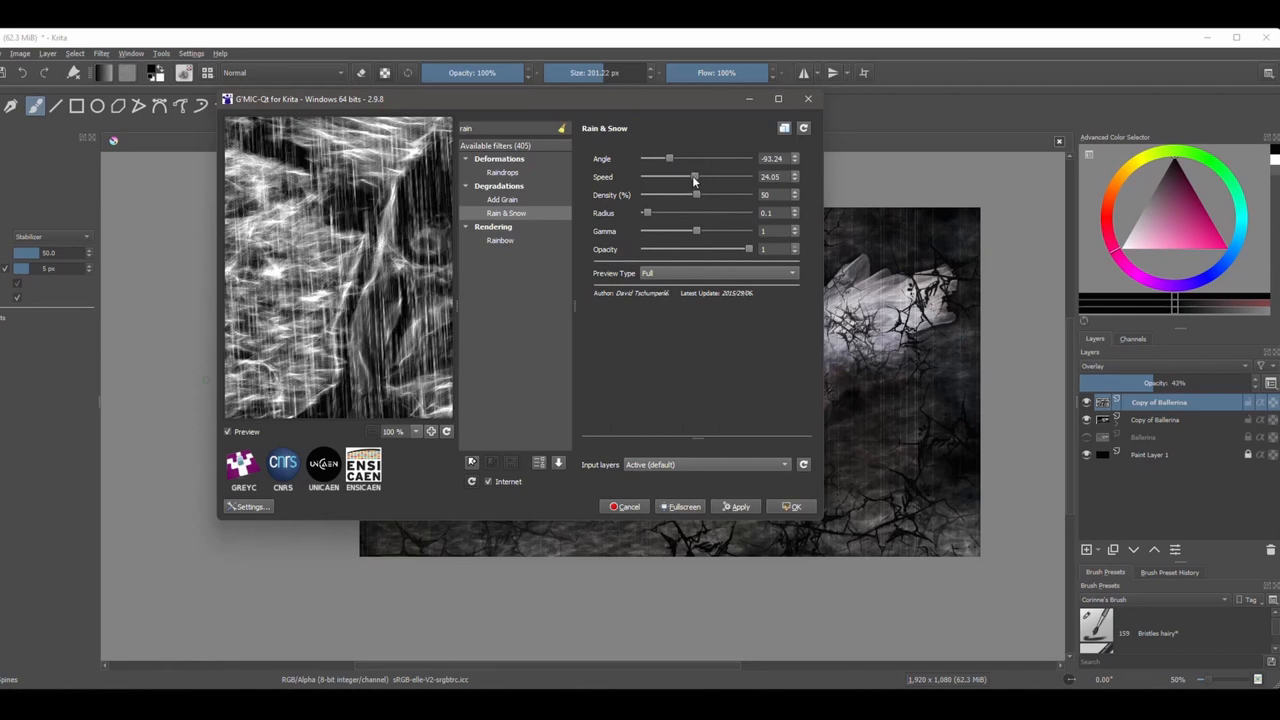
drag(695, 177, 668, 177)
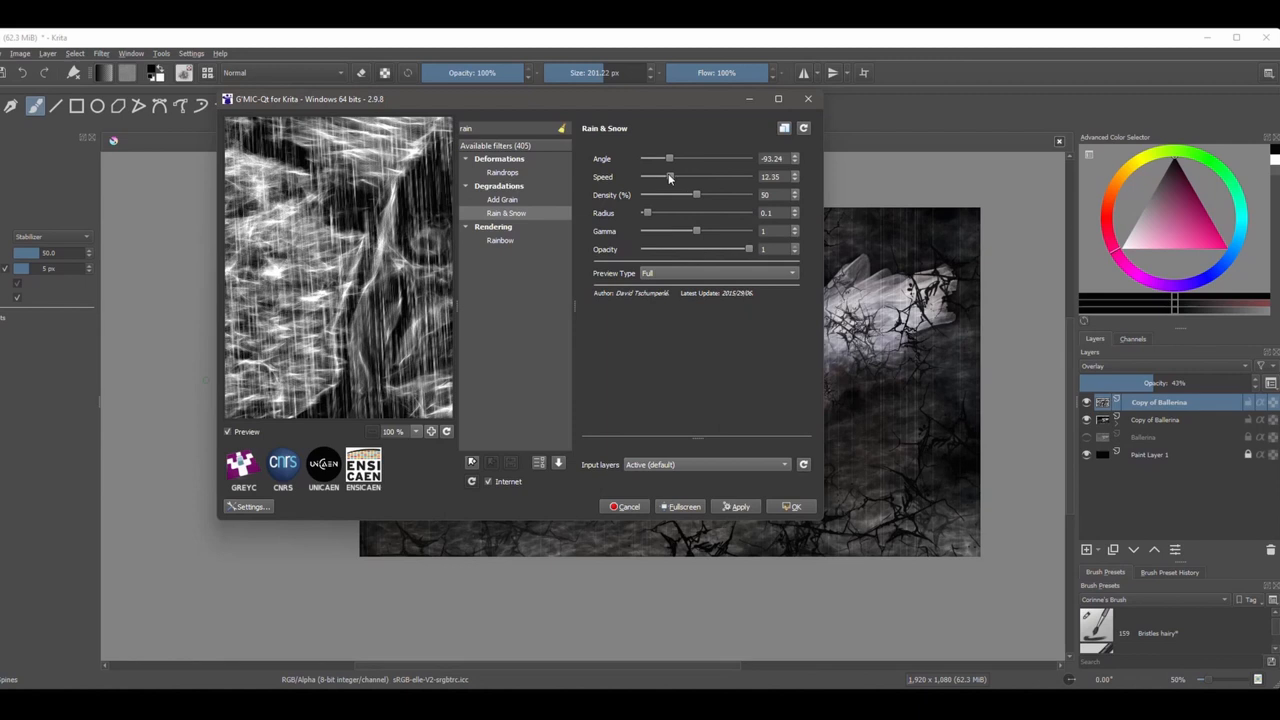
drag(668, 177, 660, 177)
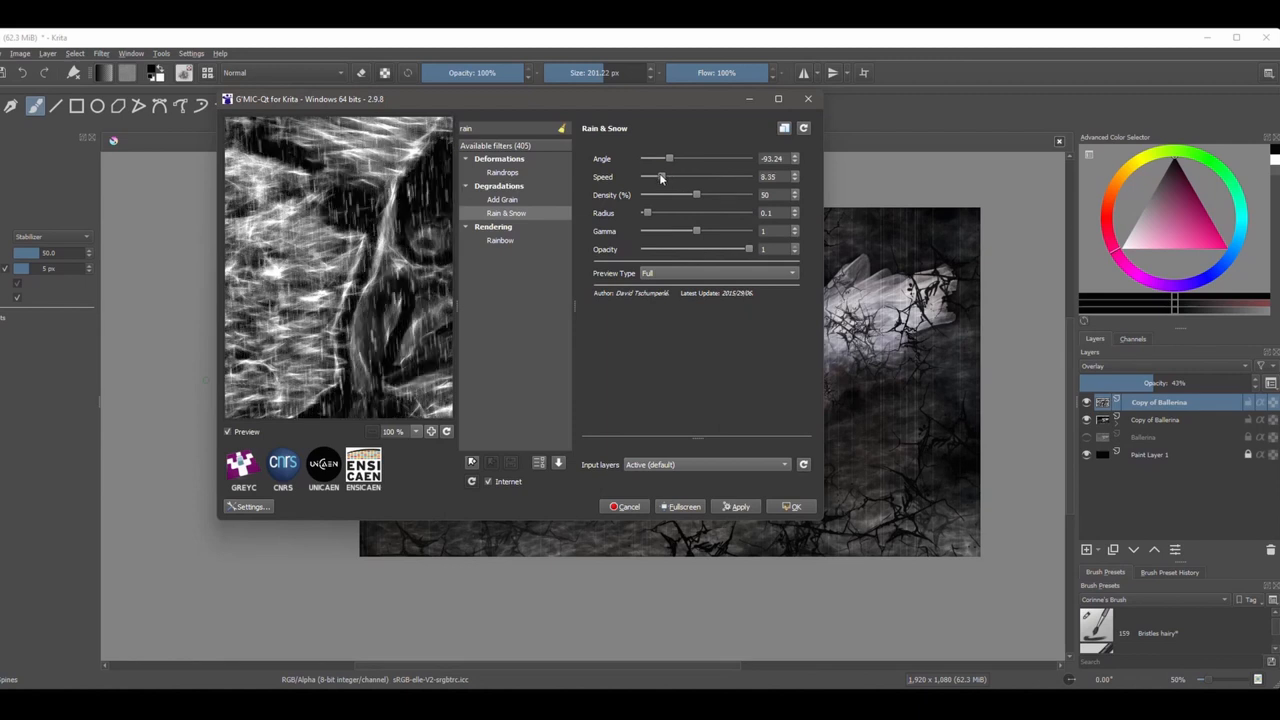
drag(660, 177, 688, 177)
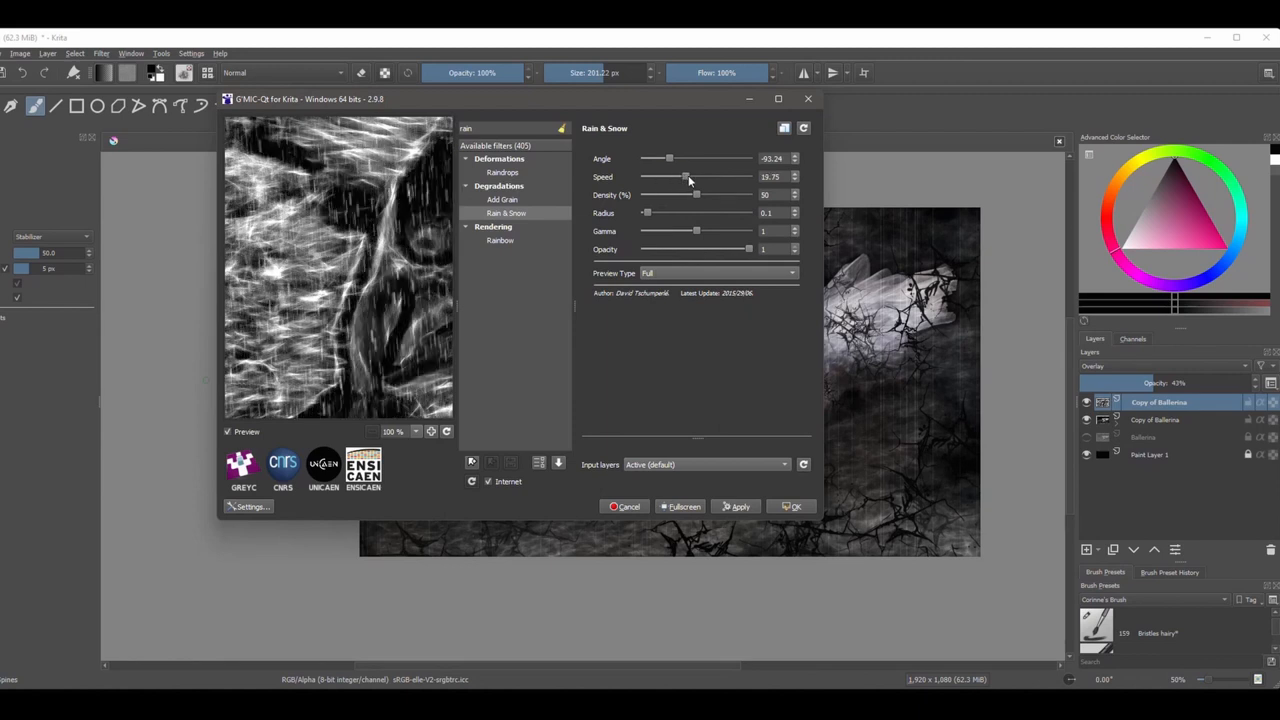
drag(685, 177, 716, 177)
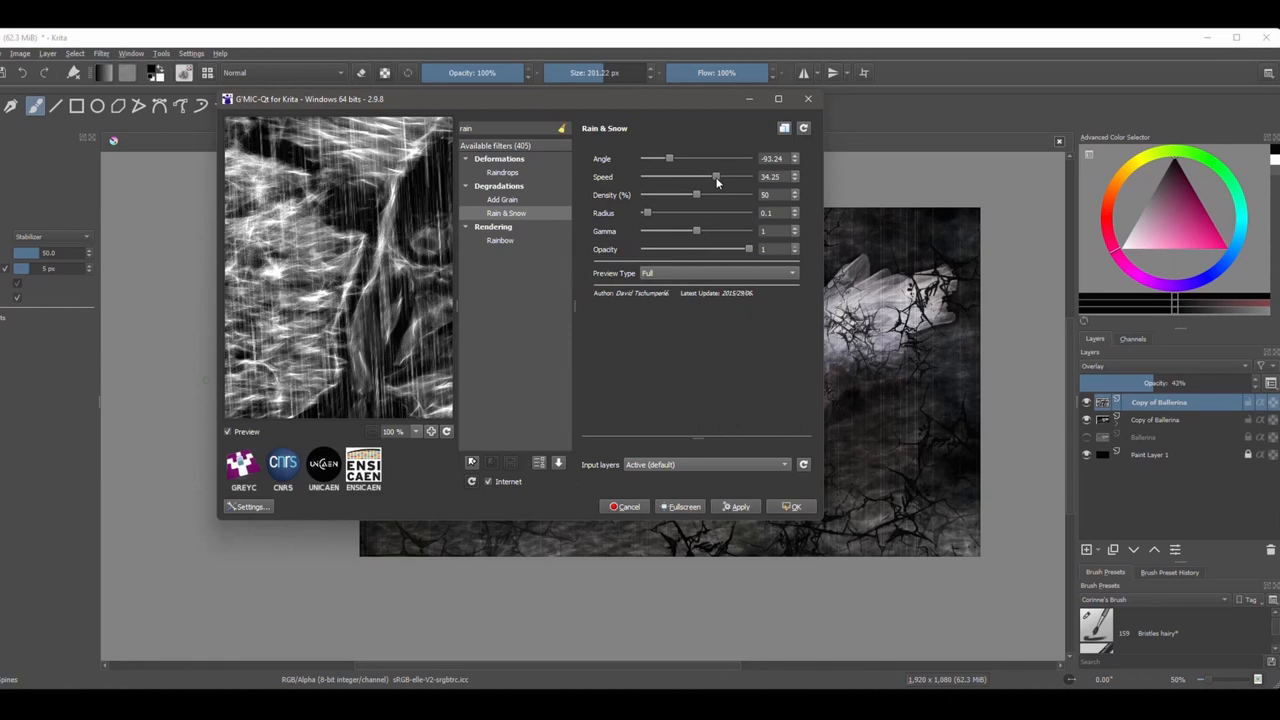
drag(697, 195, 687, 195)
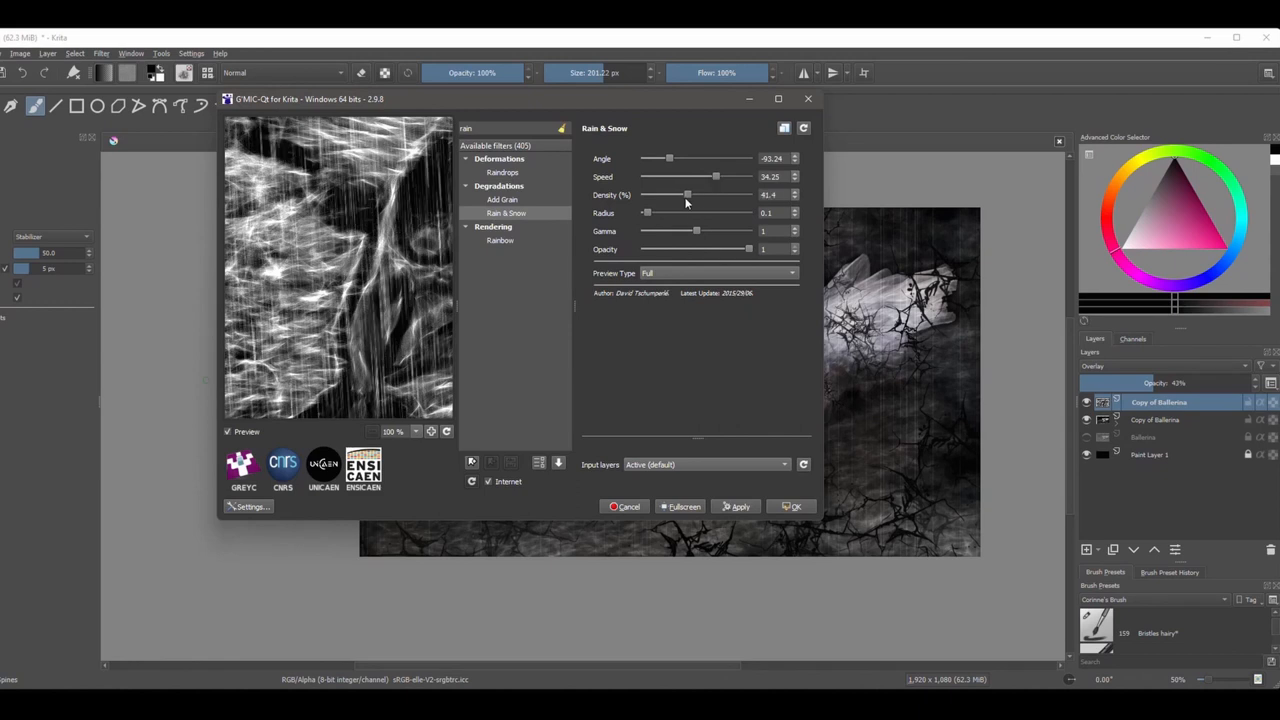
drag(686, 195, 679, 195)
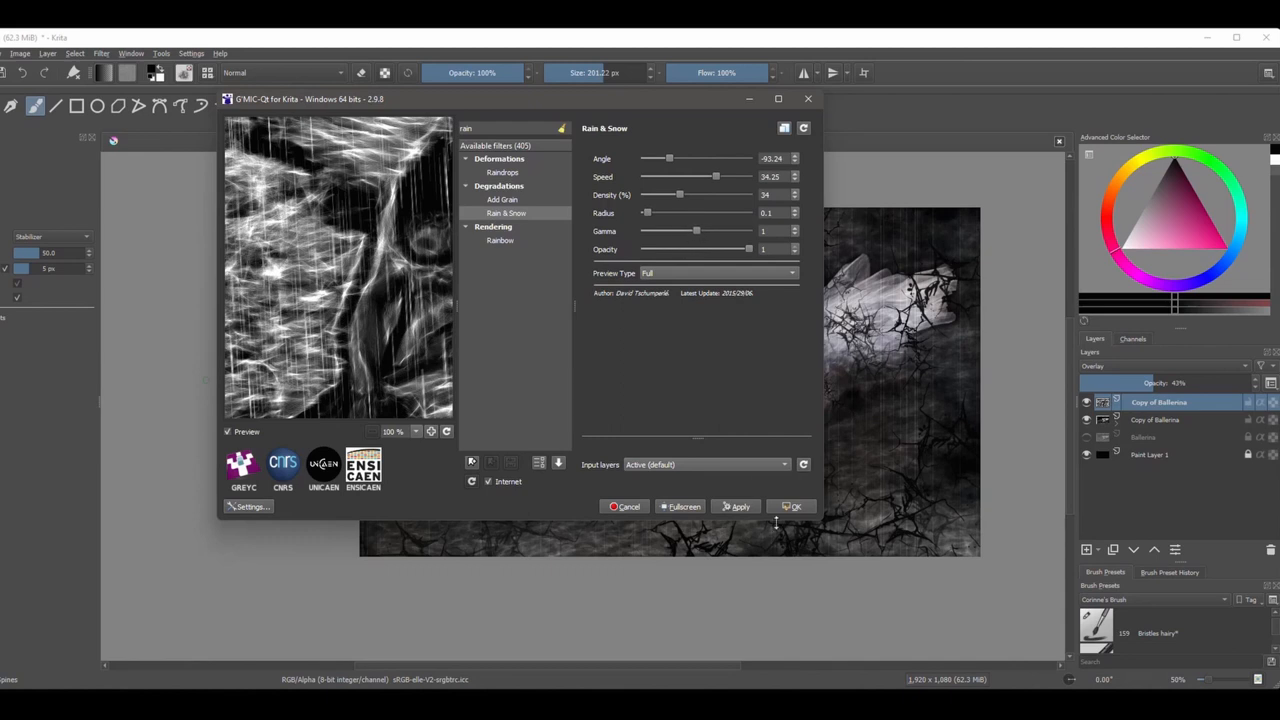
click(795, 506)
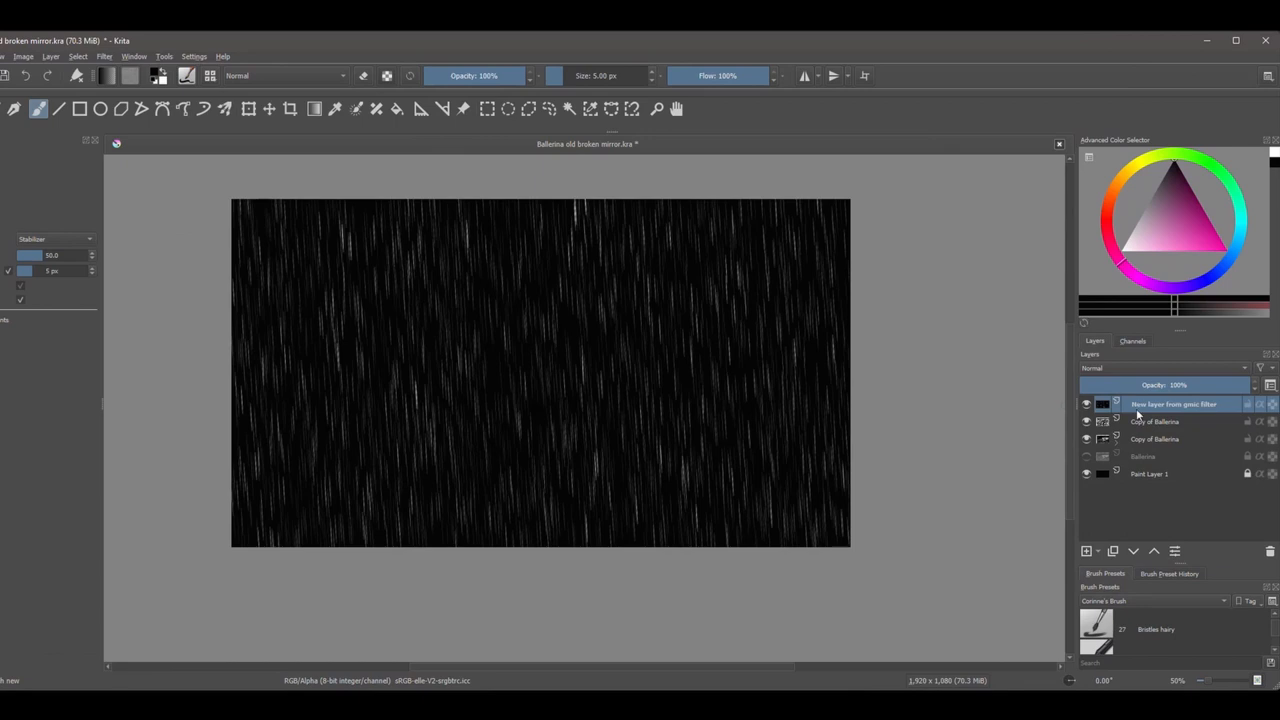
mouse_move(1110, 369)
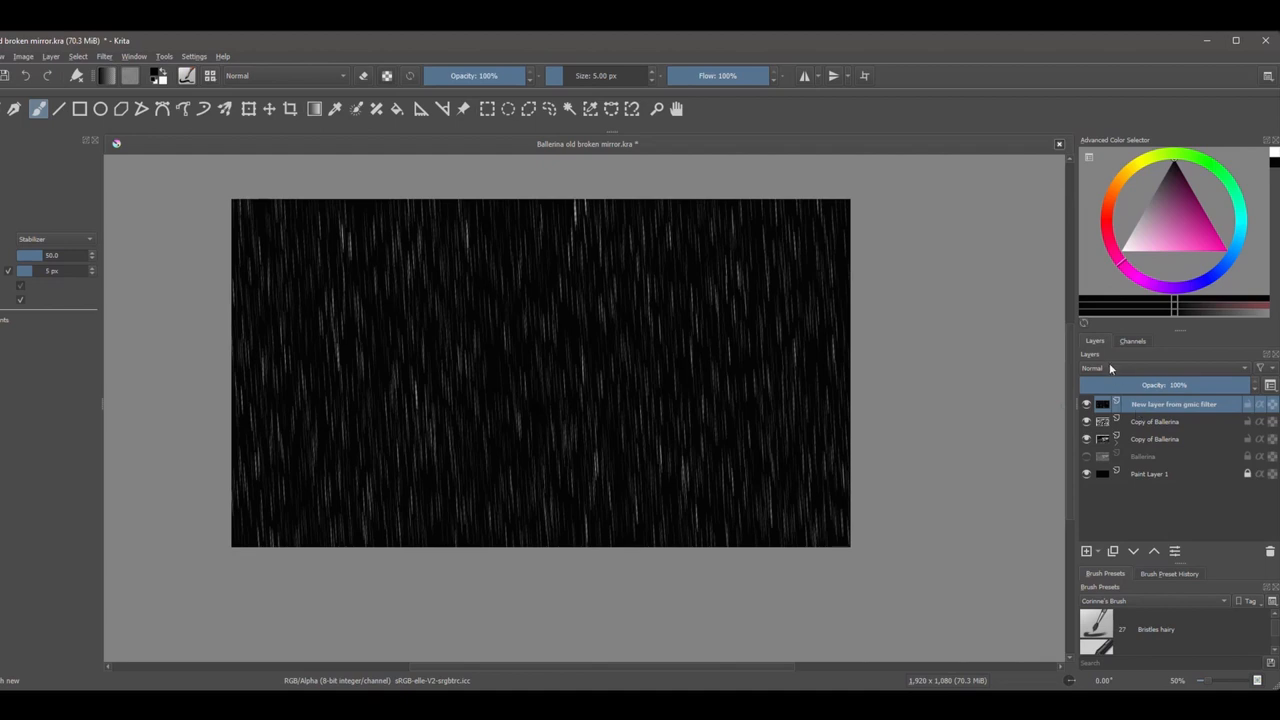
Step: Switch the G'MIC rain layer's blending mode to Screen in the Layers docker
click(1160, 368)
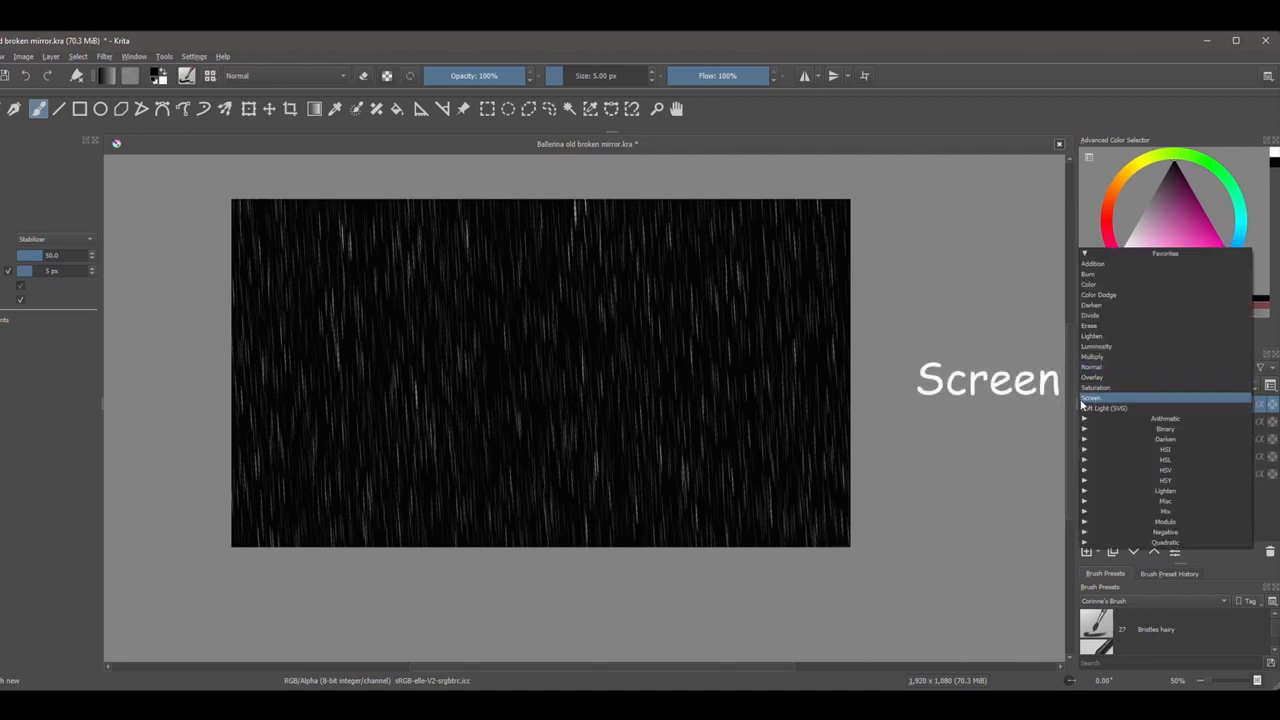
click(1091, 397)
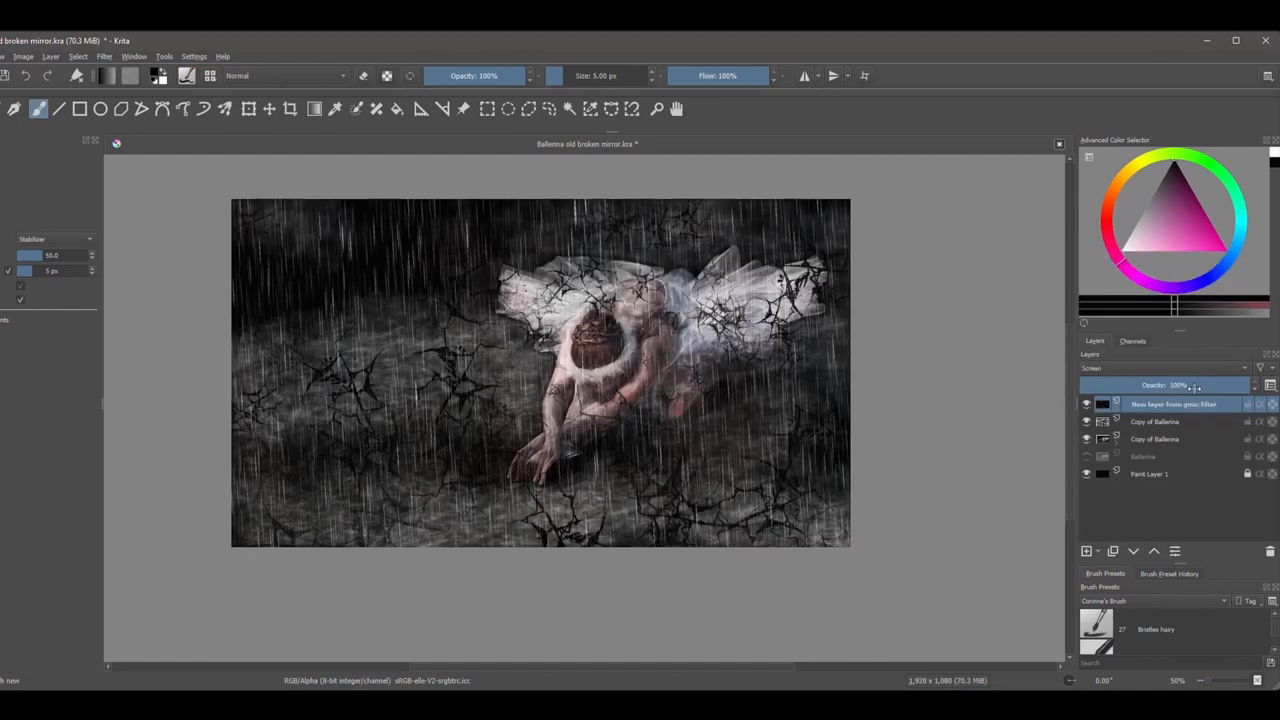